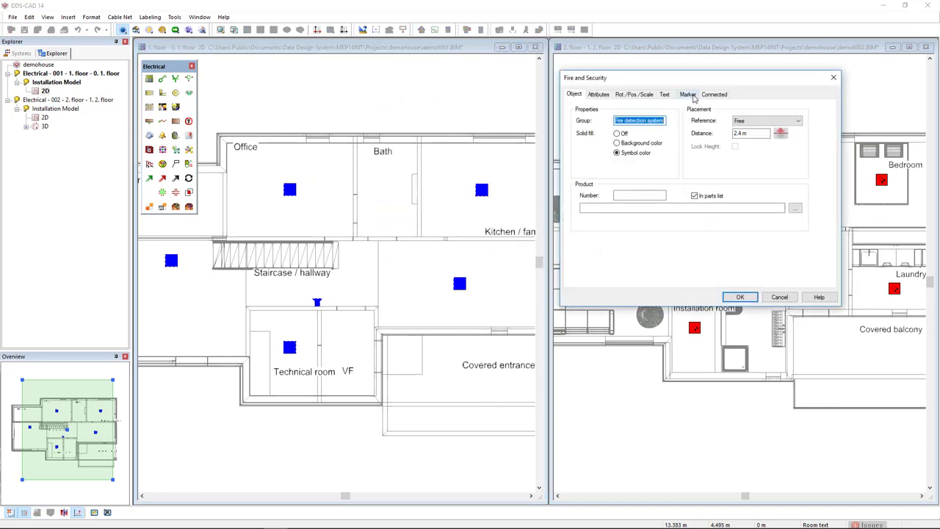
Activate position markers with prefix 1, Auto increment and Length 3 for the first-floor detectors.
{"action": "left_click", "coordinate": [688, 94]}
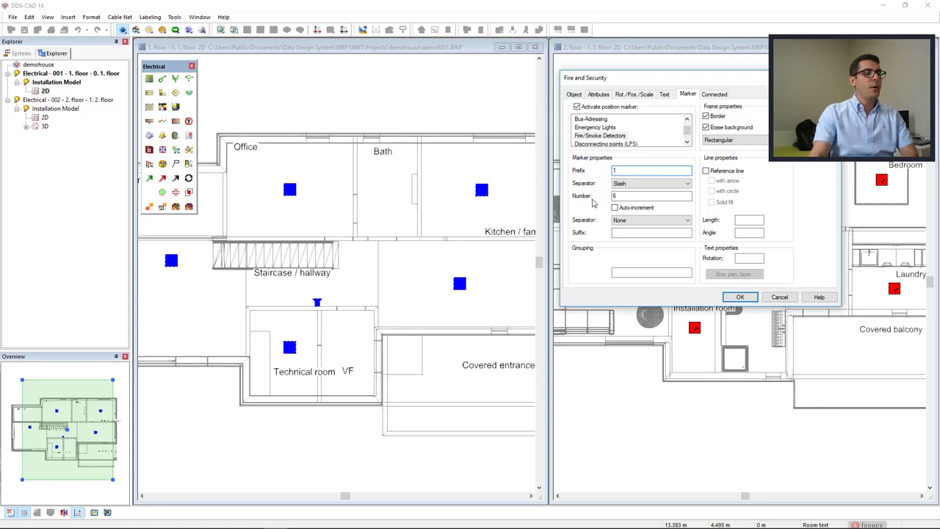
{"action": "left_click", "coordinate": [653, 195]}
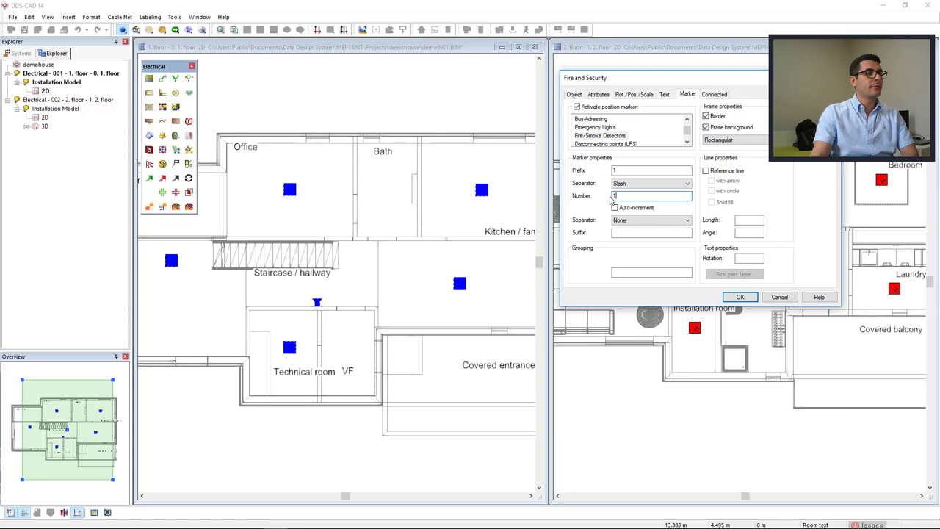
{"action": "left_click", "coordinate": [608, 207]}
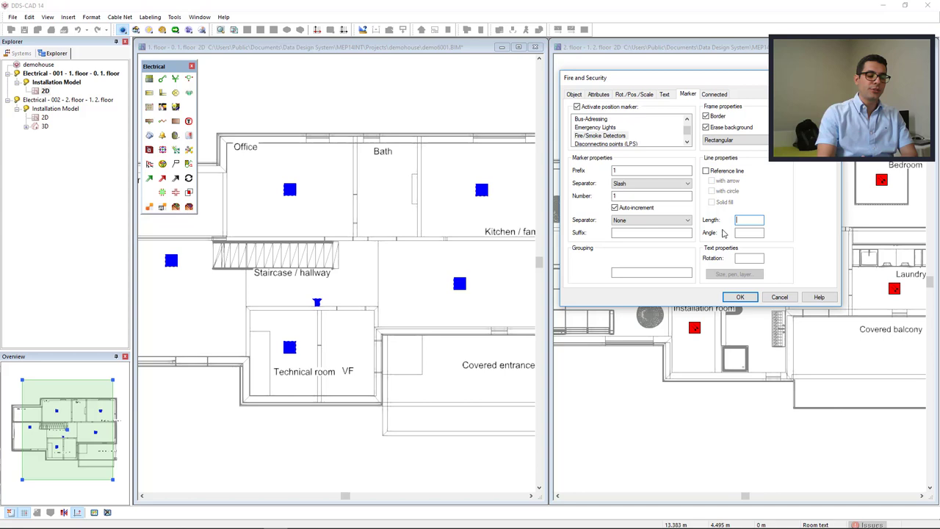
{"action": "type", "text": "3"}
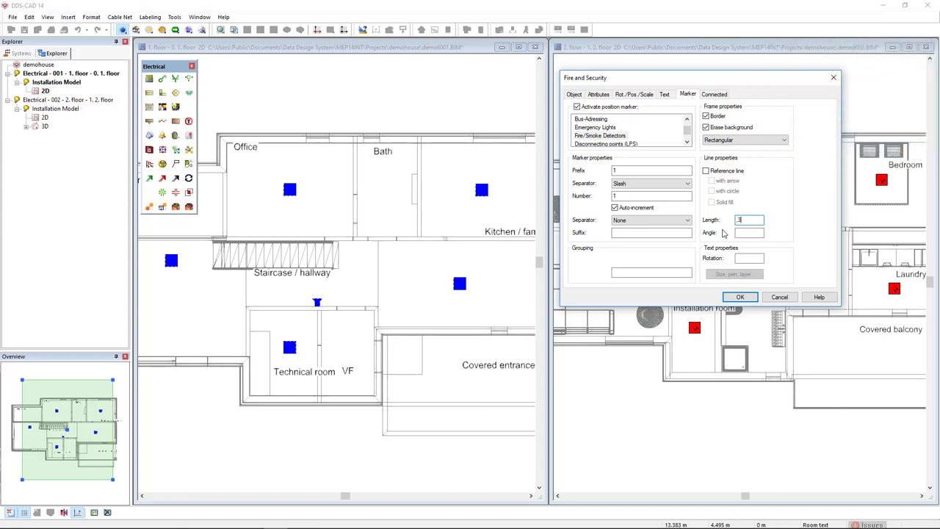
{"action": "left_click", "coordinate": [741, 297]}
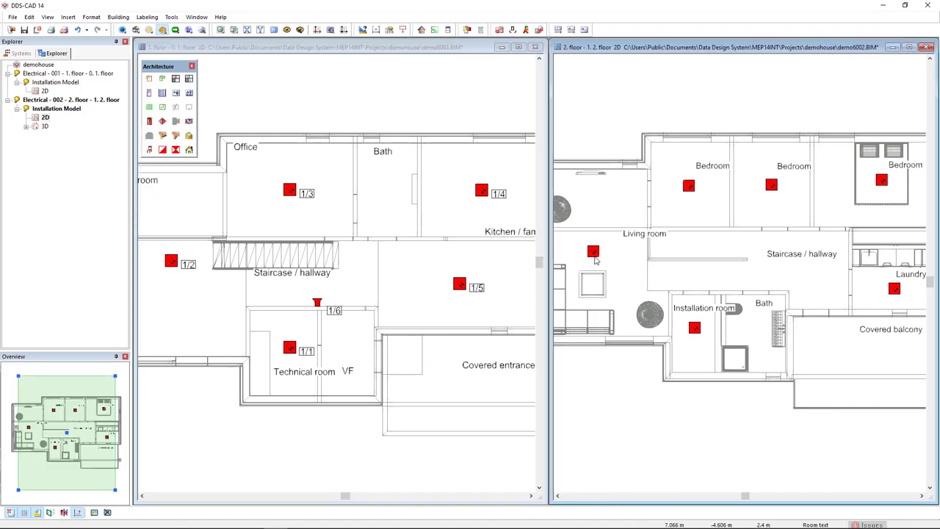
Give the second-floor detectors position markers with prefix 2, Auto increment and Length .3.
{"action": "left_click", "coordinate": [594, 250]}
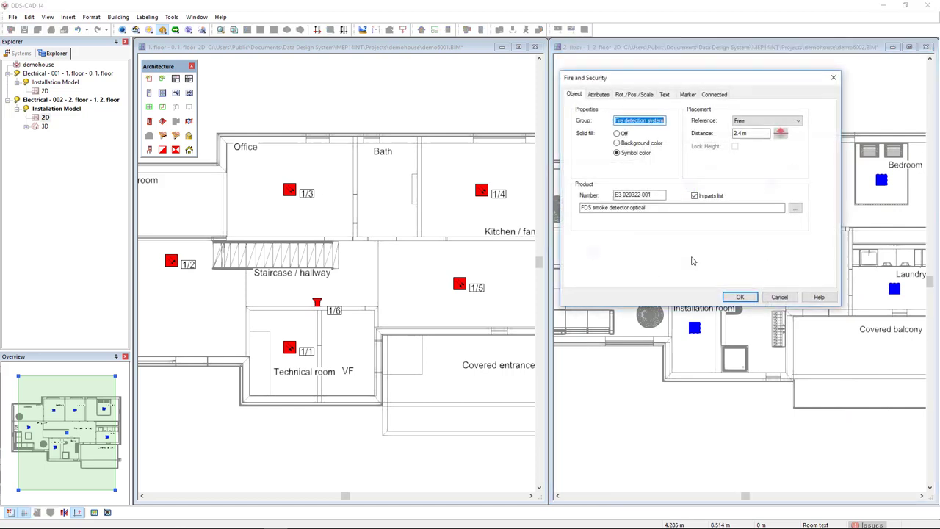
{"action": "left_click", "coordinate": [687, 94]}
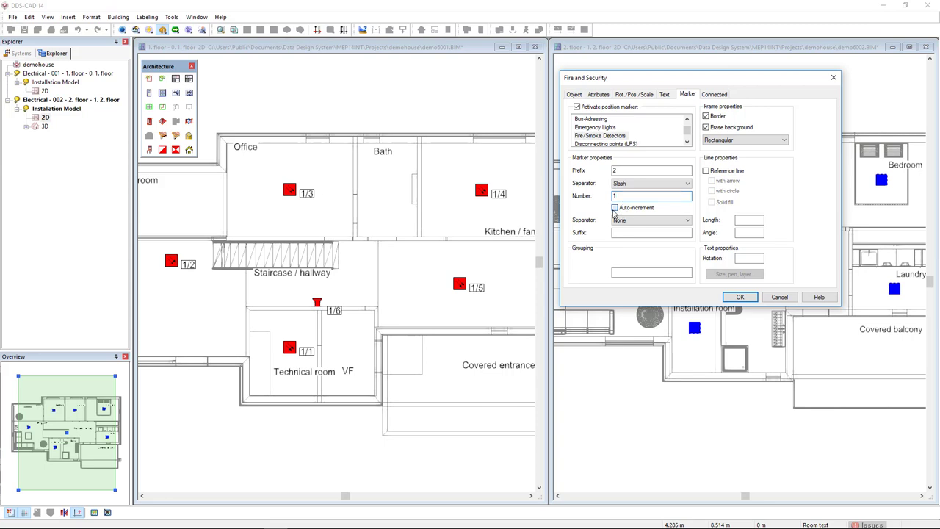
{"action": "left_click", "coordinate": [617, 207]}
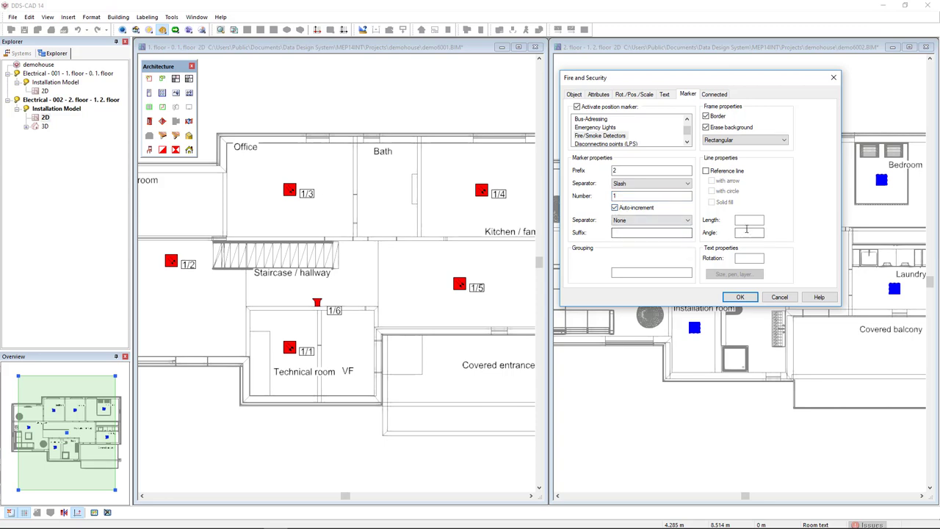
{"action": "type", "text": ".3"}
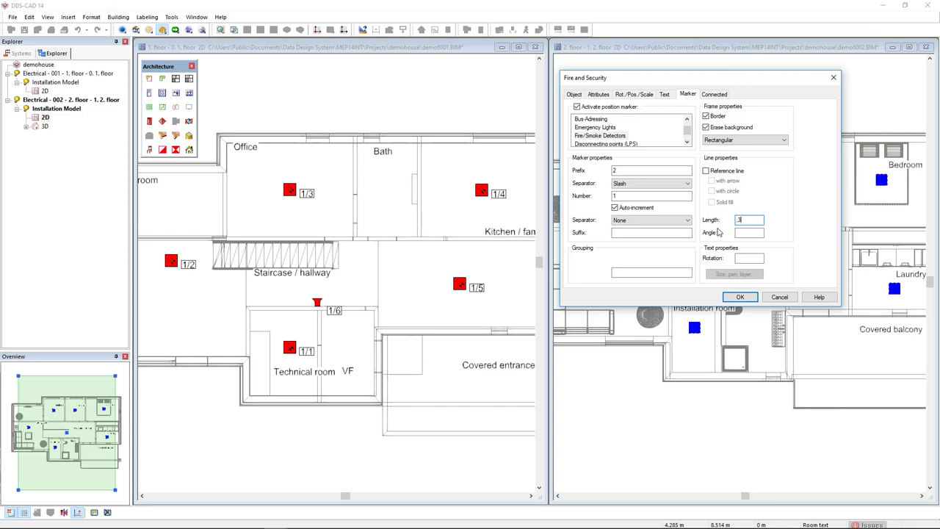
{"action": "left_click", "coordinate": [741, 297]}
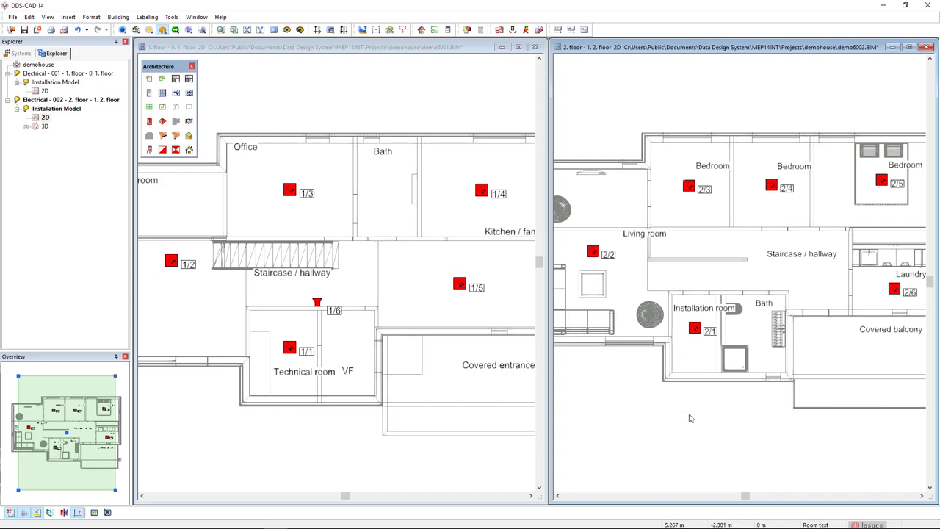
Copy the triangular device from the first floor to the second-floor Bath wall.
{"action": "left_click", "coordinate": [689, 186]}
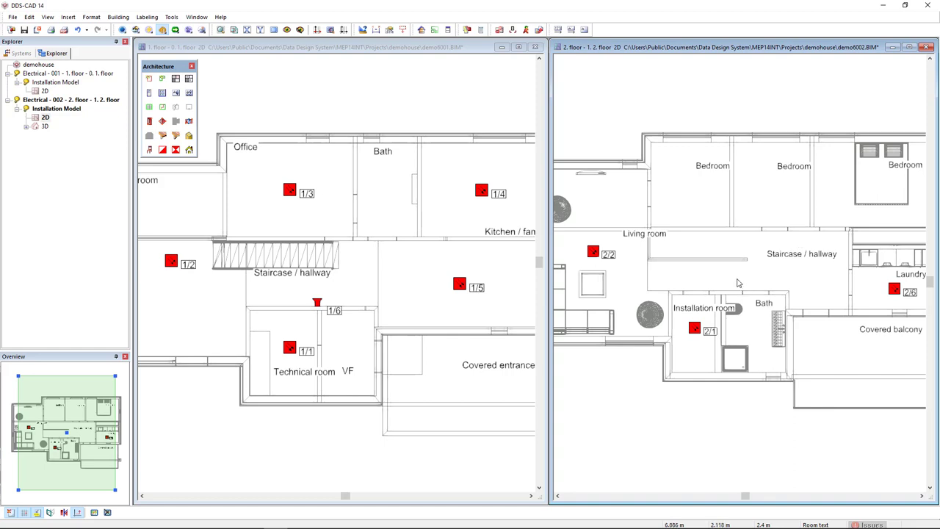
{"action": "mouse_move", "coordinate": [438, 319]}
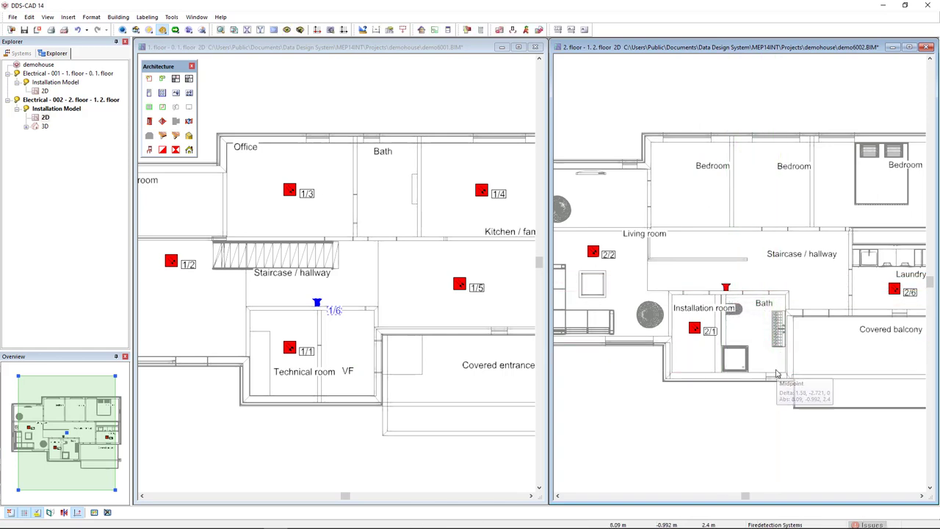
{"action": "mouse_move", "coordinate": [829, 303]}
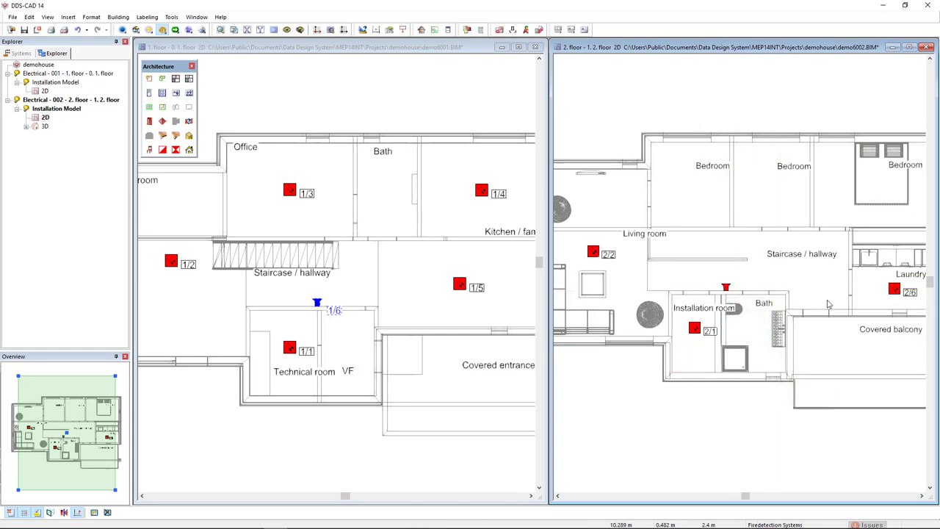
{"action": "left_click", "coordinate": [593, 252]}
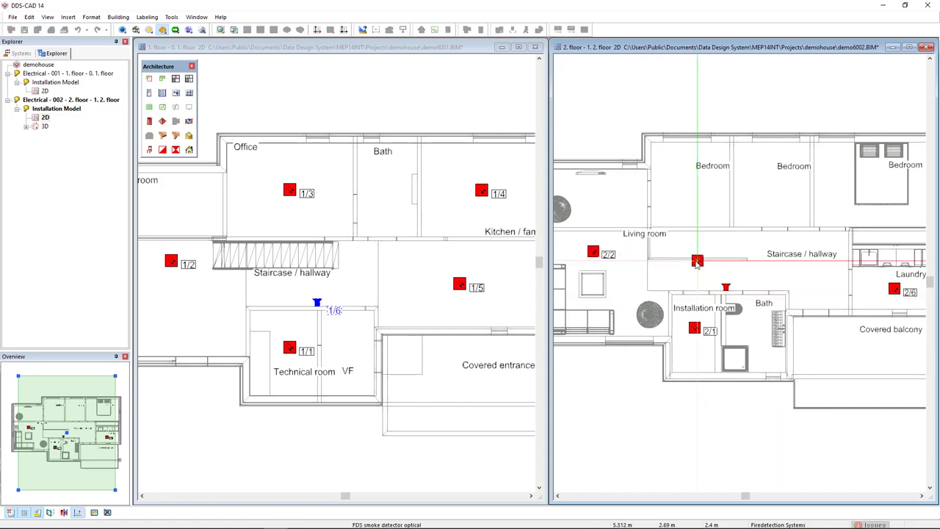
{"action": "left_click_drag", "start_coordinate": [698, 261], "coordinate": [802, 272]}
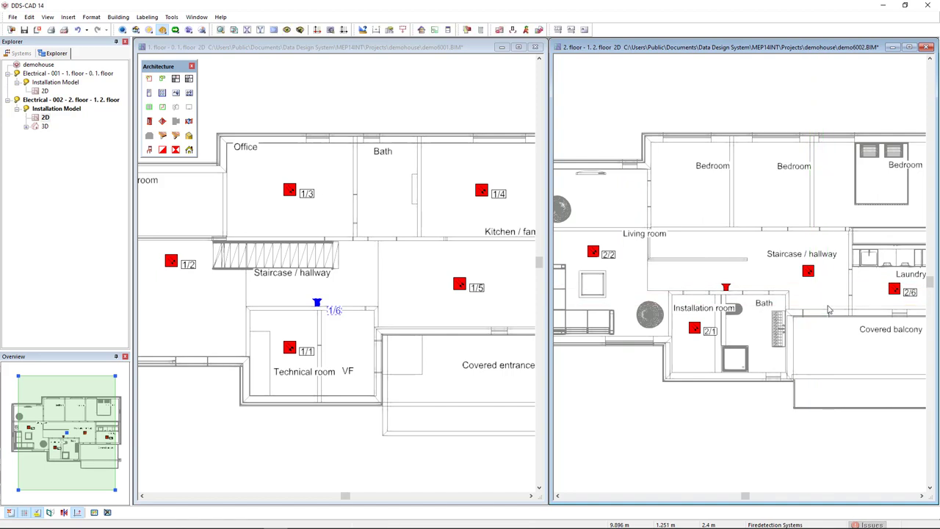
{"action": "mouse_move", "coordinate": [814, 281]}
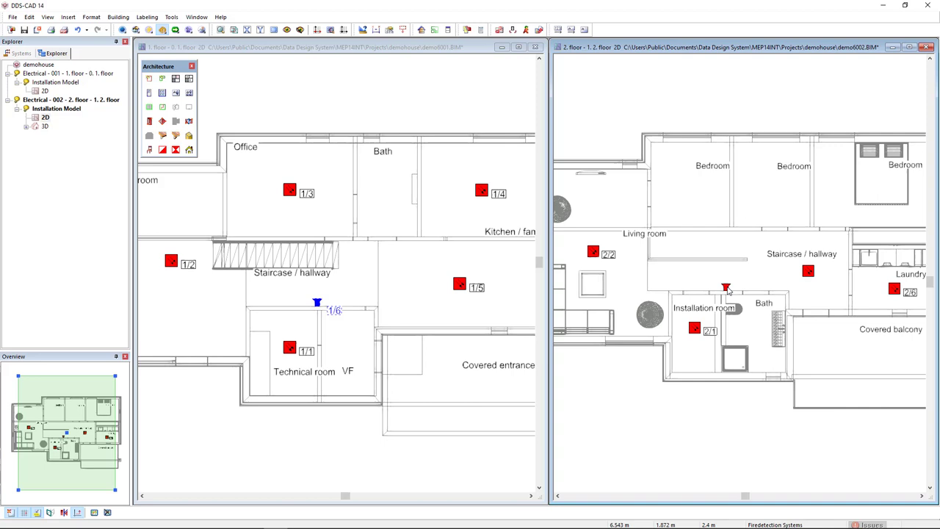
{"action": "mouse_move", "coordinate": [854, 316]}
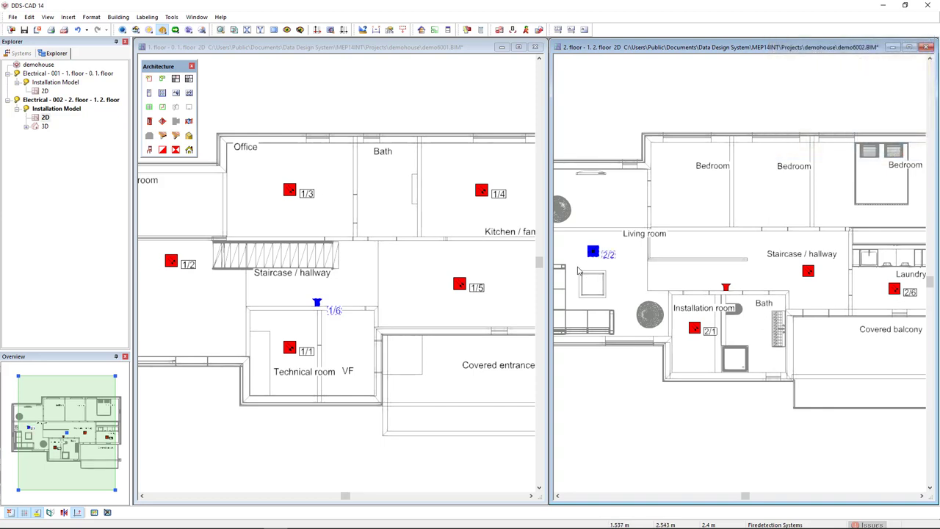
Select all detectors of 2/2's type and start Renumber Position Marker on them.
{"action": "right_click", "coordinate": [582, 266]}
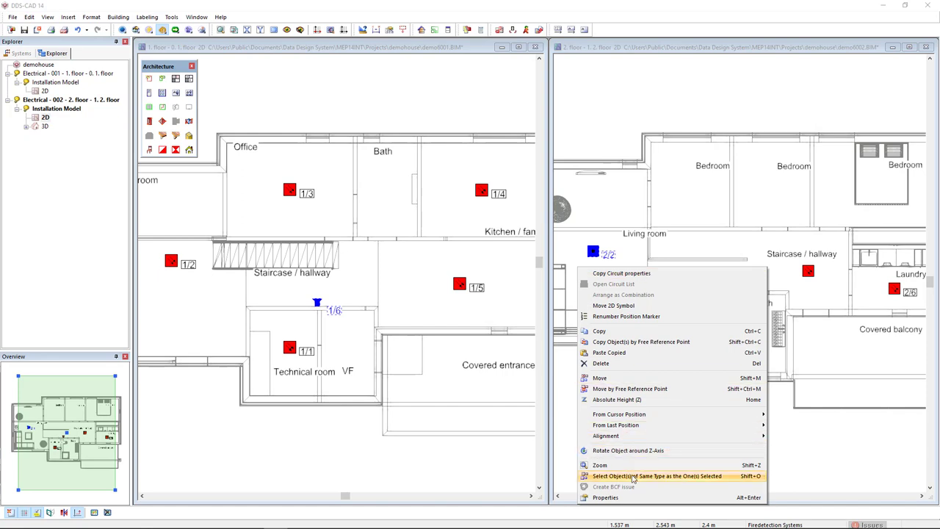
{"action": "left_click", "coordinate": [650, 477]}
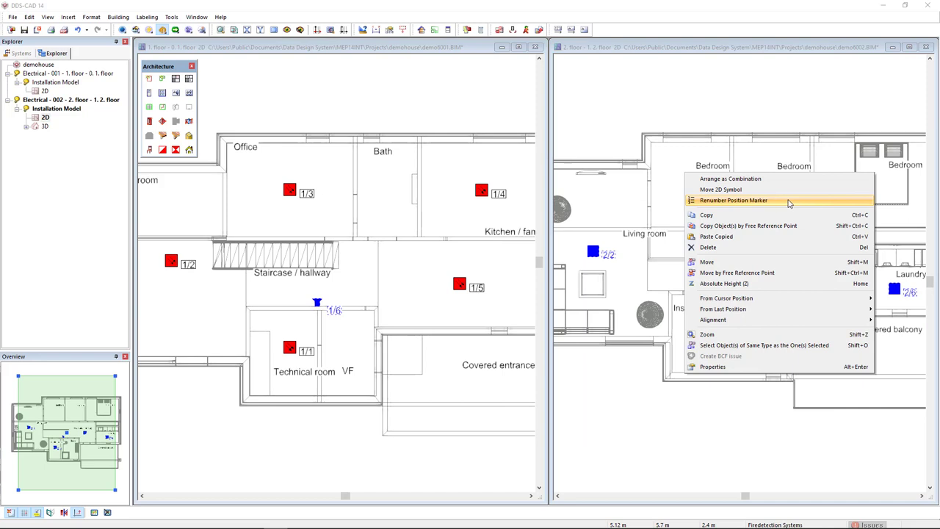
{"action": "left_click", "coordinate": [744, 201]}
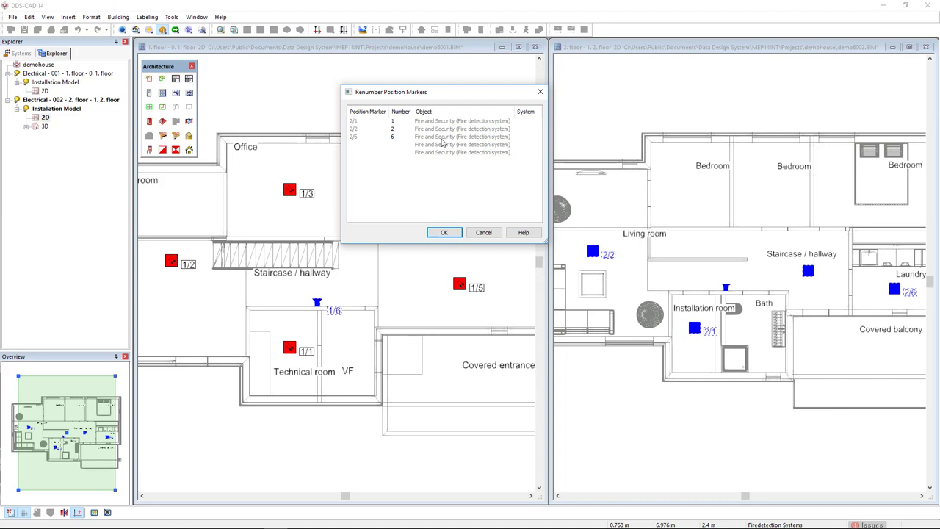
Reorder markers in the renumbering list so the second-floor detectors run 2/1 to 2/5.
{"action": "left_click", "coordinate": [438, 136]}
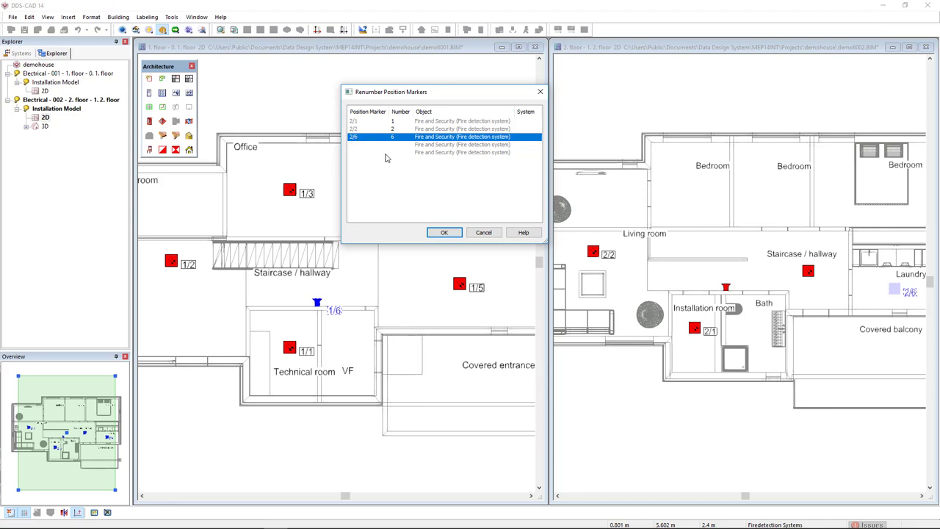
{"action": "left_click", "coordinate": [448, 145]}
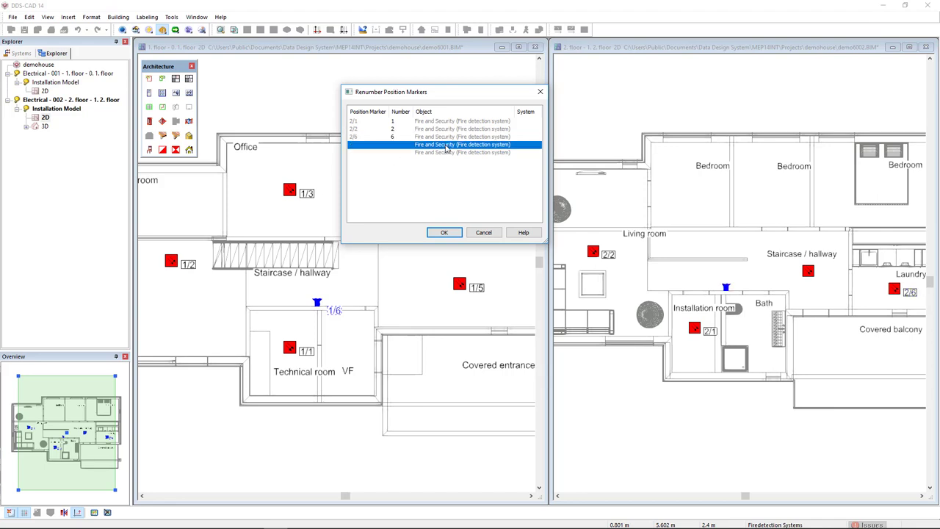
{"action": "mouse_move", "coordinate": [430, 152]}
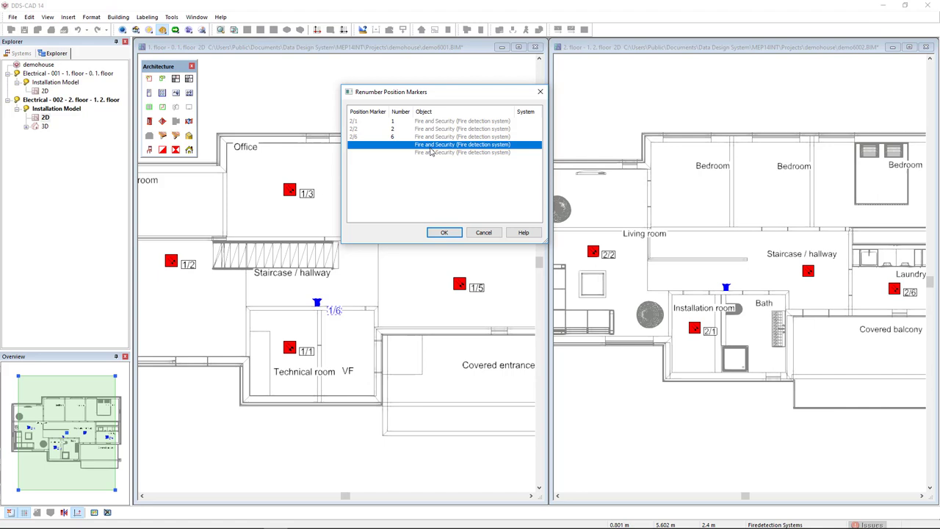
{"action": "mouse_move", "coordinate": [427, 164]}
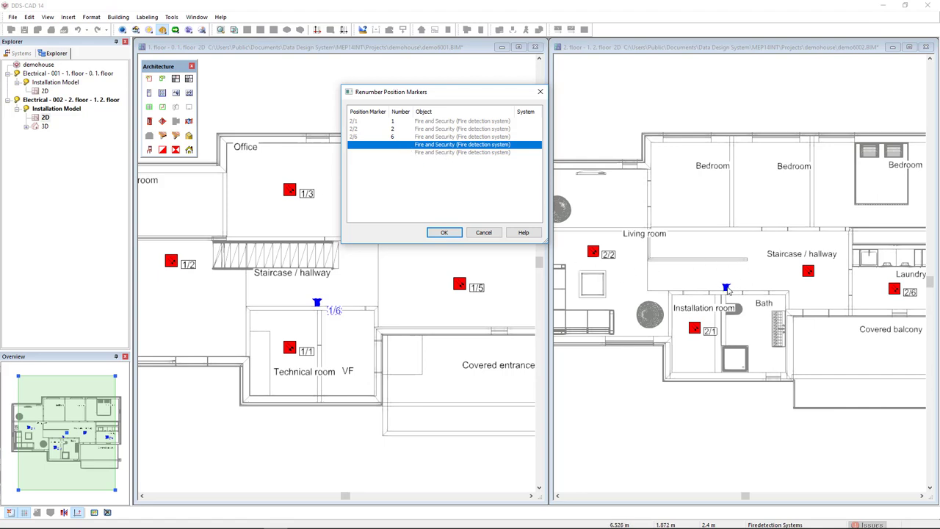
{"action": "mouse_move", "coordinate": [726, 288]}
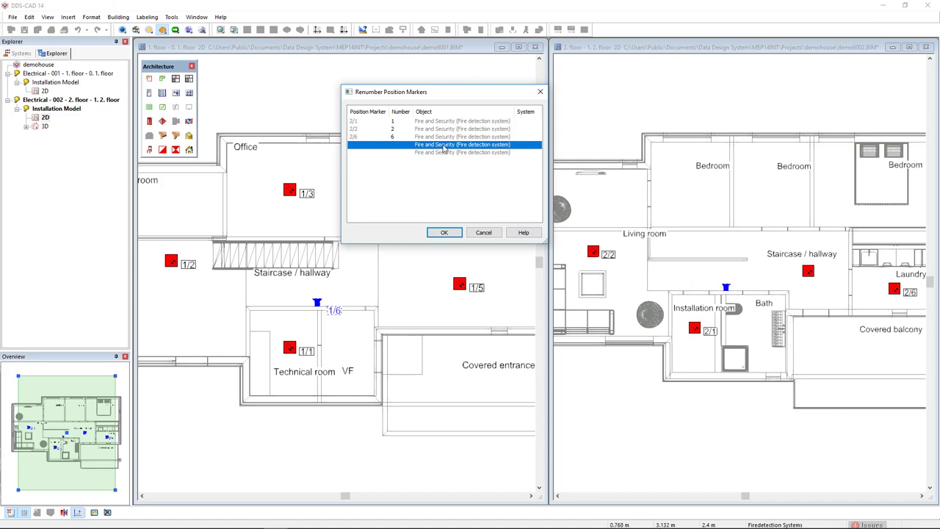
{"action": "left_click", "coordinate": [456, 151]}
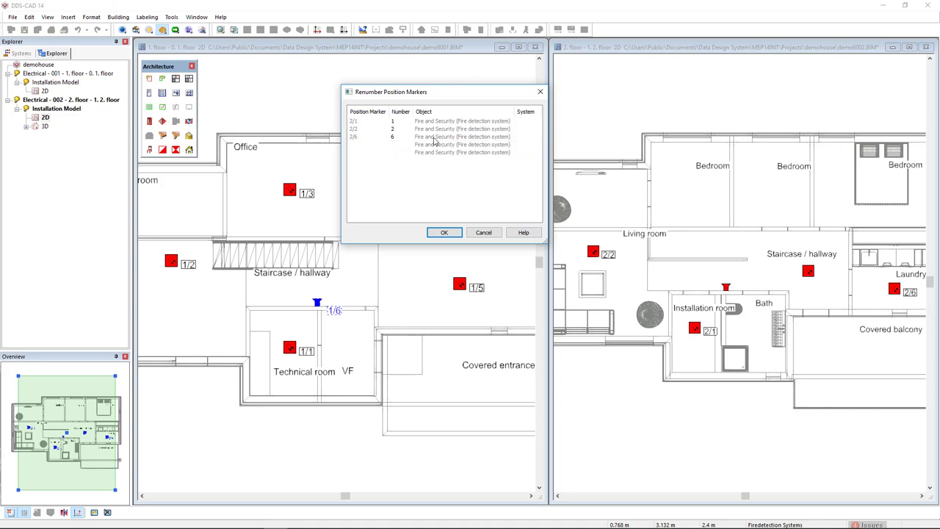
{"action": "mouse_move", "coordinate": [398, 132]}
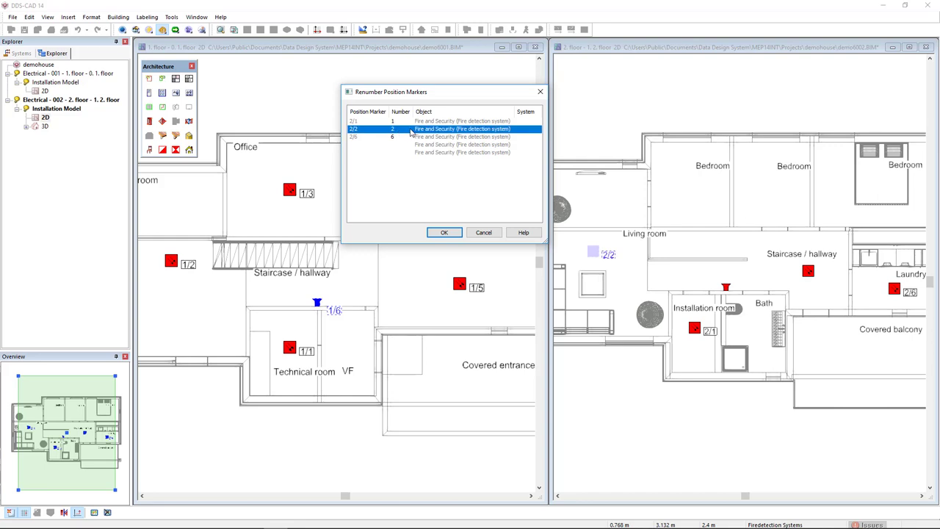
{"action": "right_click", "coordinate": [411, 129]}
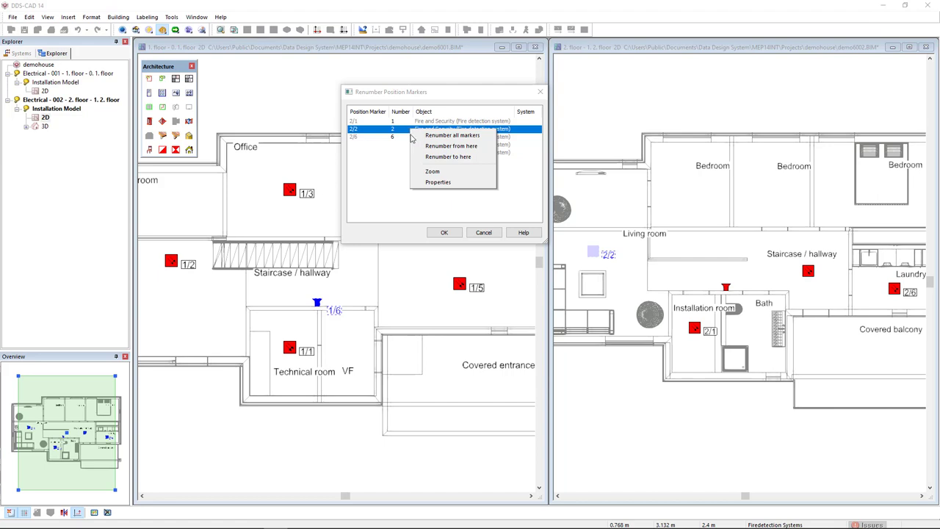
{"action": "left_click", "coordinate": [452, 145]}
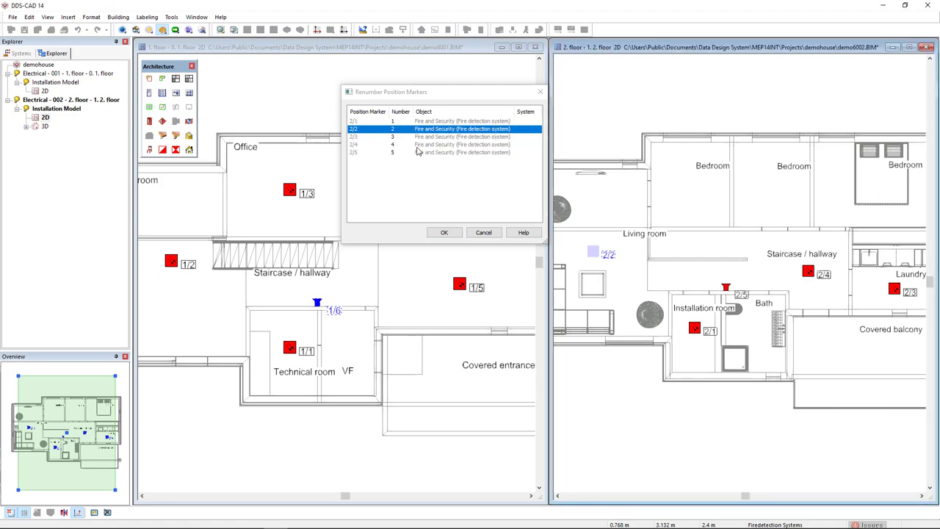
{"action": "mouse_move", "coordinate": [403, 141]}
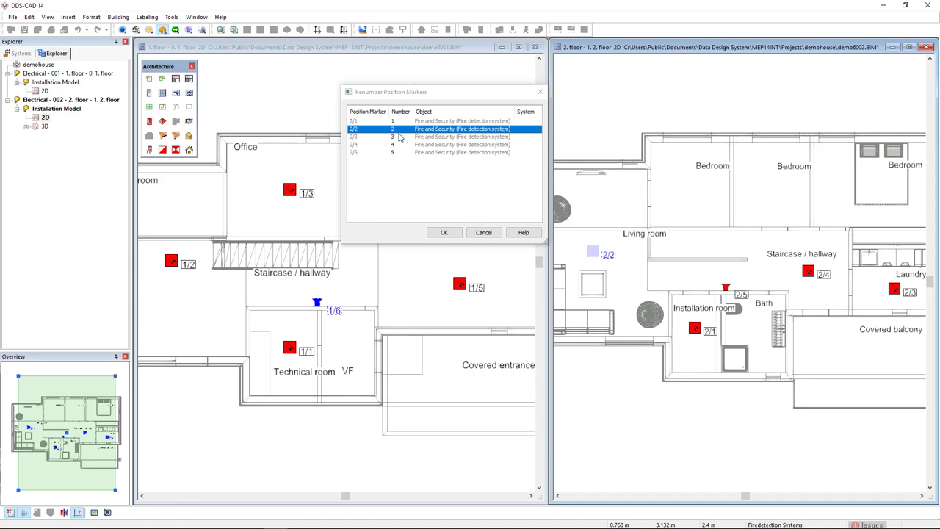
{"action": "mouse_move", "coordinate": [398, 156]}
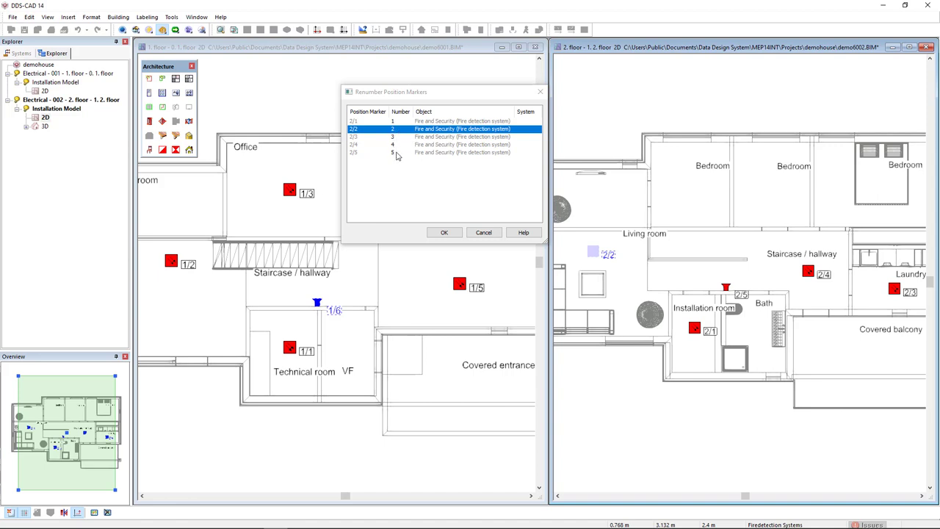
{"action": "mouse_move", "coordinate": [420, 223]}
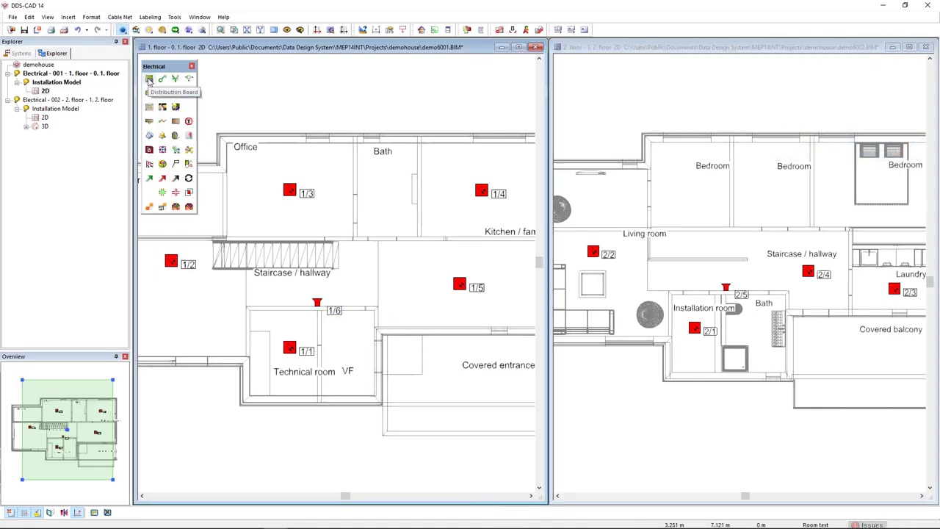
Create new board A001 as Fire alarm central from the Product Database.
{"action": "left_click", "coordinate": [147, 79]}
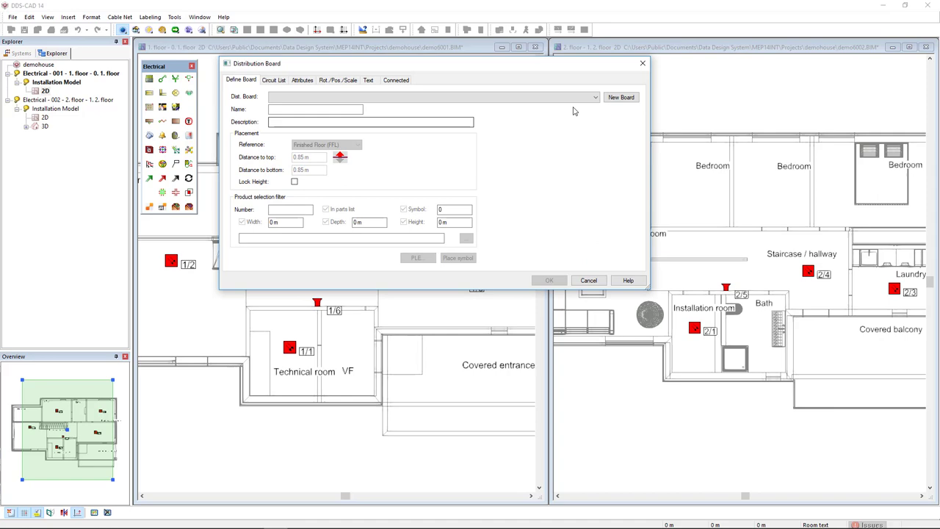
{"action": "left_click", "coordinate": [622, 97]}
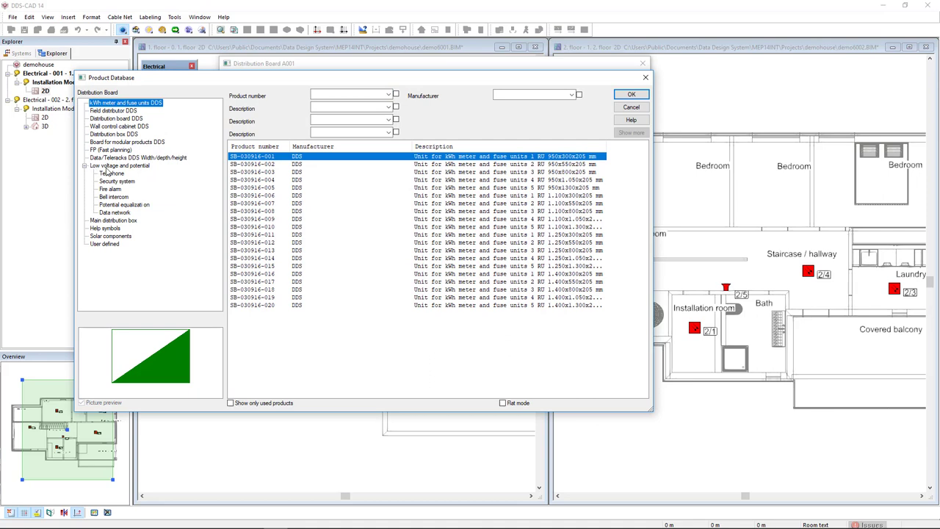
{"action": "left_click", "coordinate": [109, 188]}
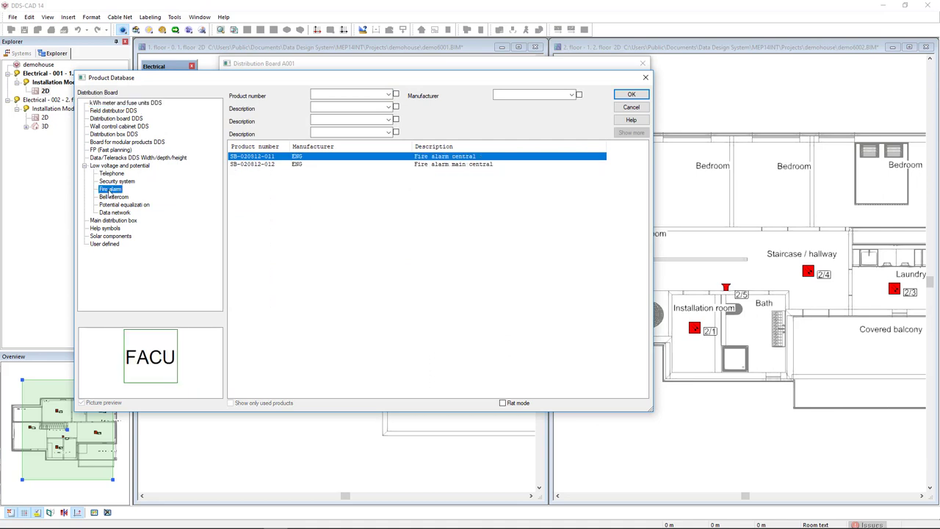
{"action": "mouse_move", "coordinate": [446, 164]}
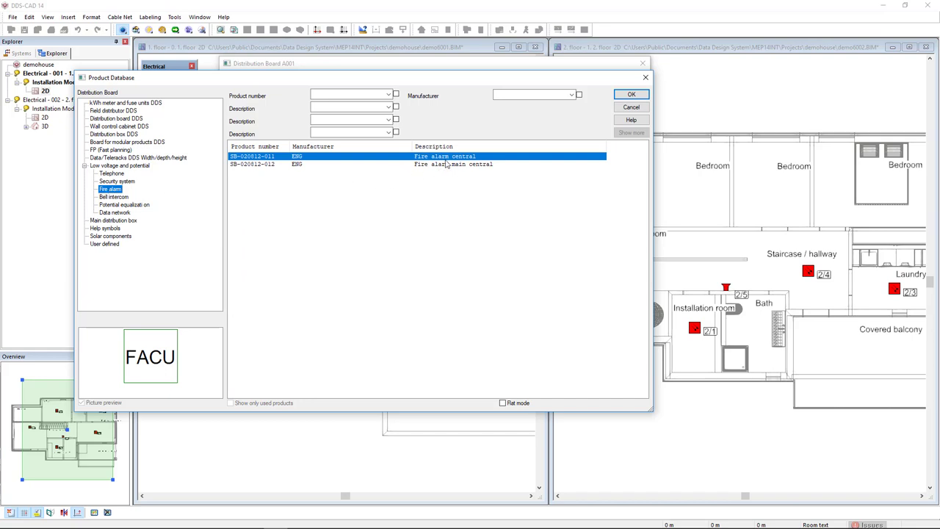
{"action": "left_click", "coordinate": [632, 94]}
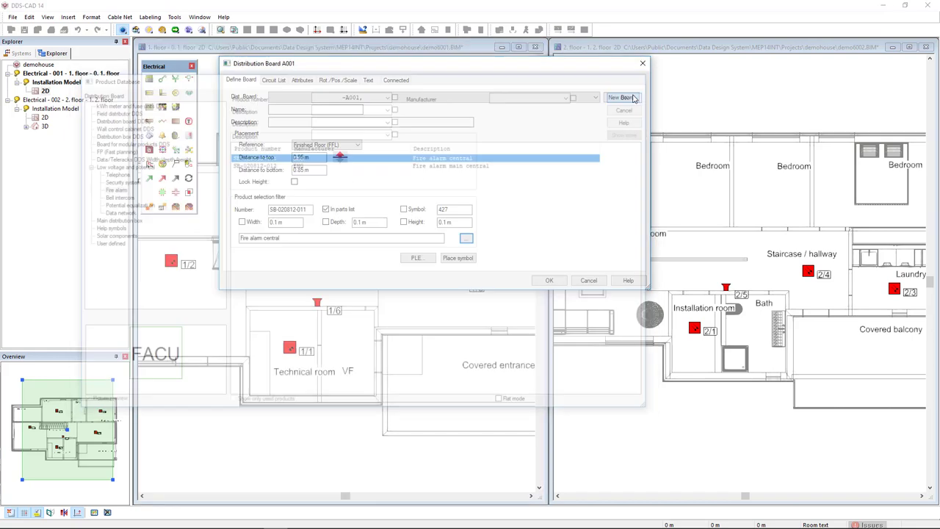
{"action": "left_click", "coordinate": [273, 79]}
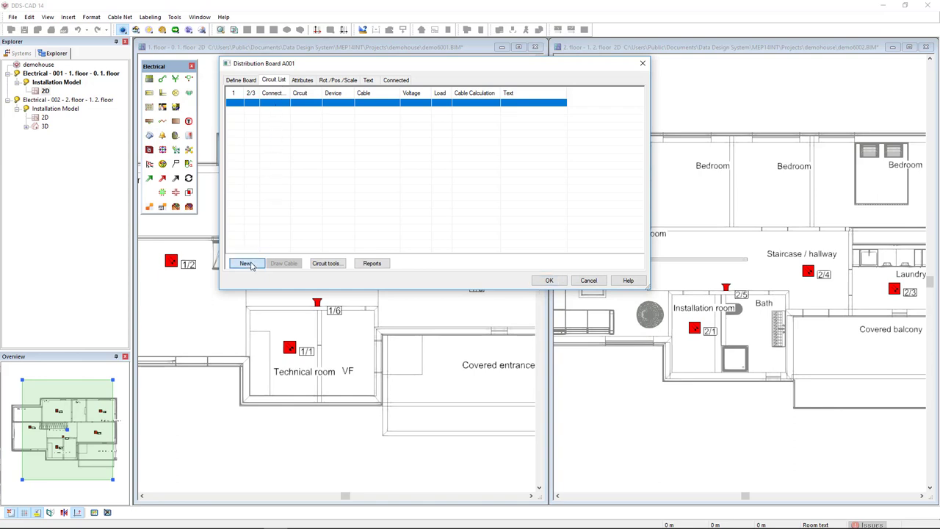
Add two 48 V fire detection circuits with J-Y(St)Y cable to board A001.
{"action": "left_click", "coordinate": [246, 263]}
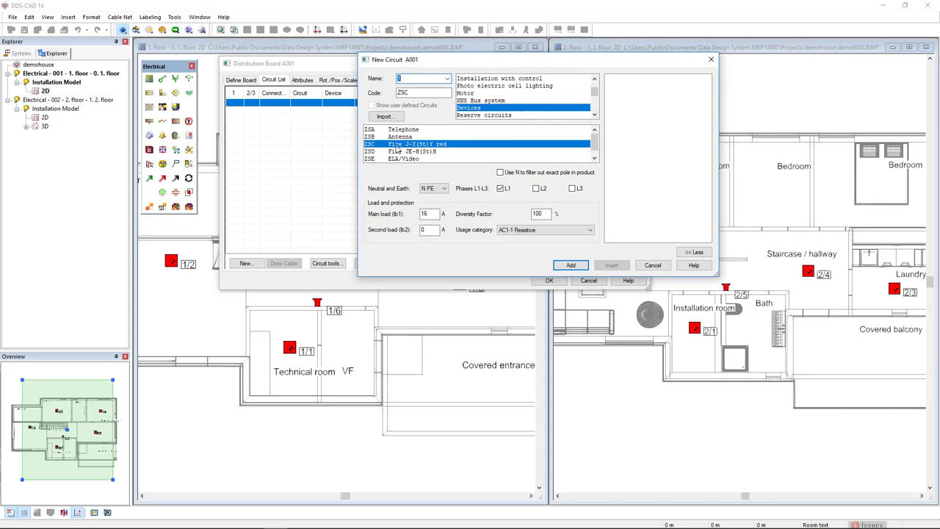
{"action": "mouse_move", "coordinate": [444, 147]}
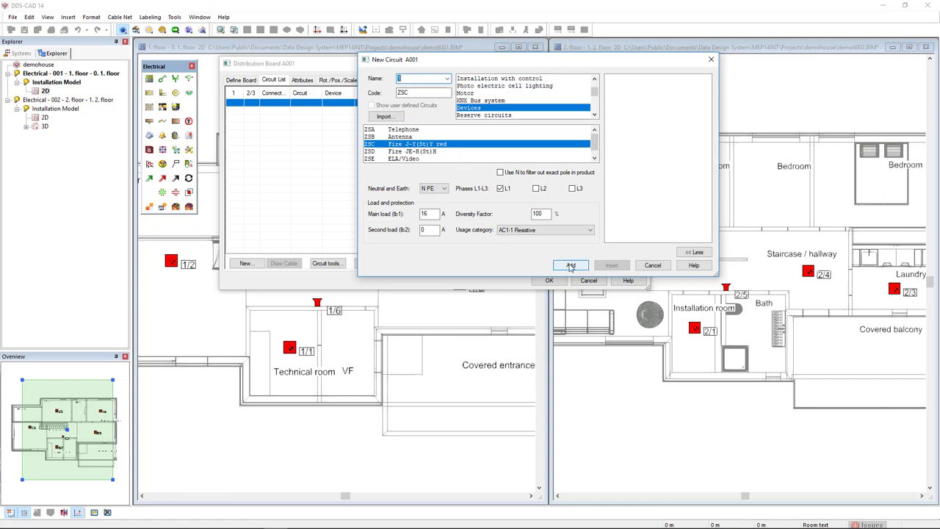
{"action": "left_click", "coordinate": [570, 264]}
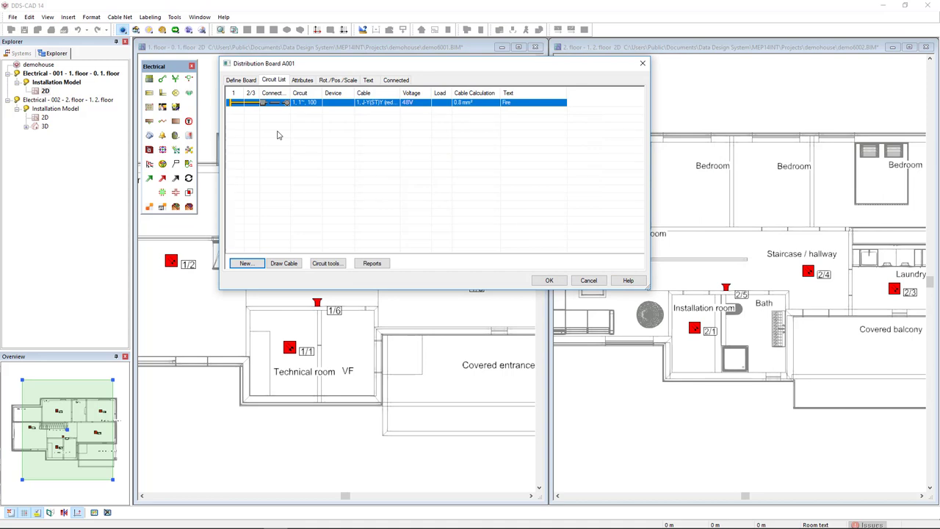
{"action": "left_click", "coordinate": [247, 263]}
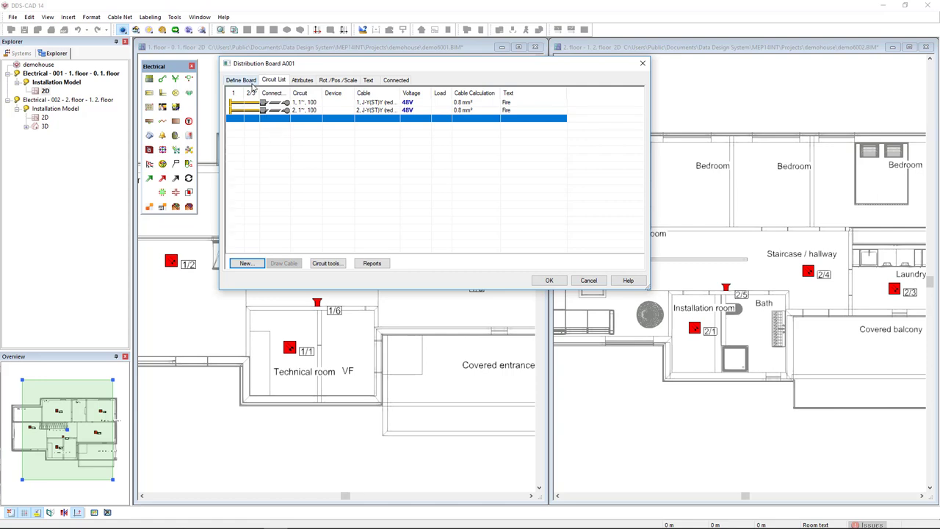
{"action": "left_click", "coordinate": [241, 79]}
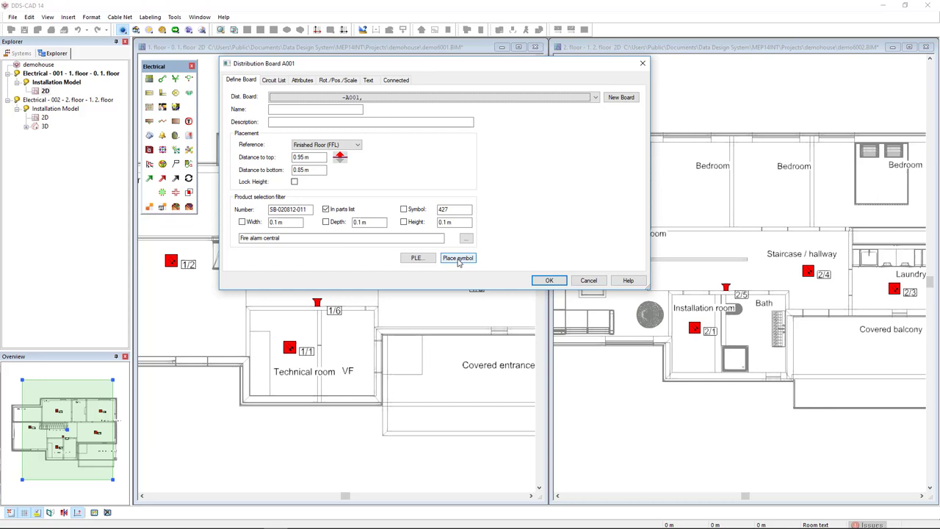
Place the A001 fire alarm central symbol in the first-floor technical room.
{"action": "left_click", "coordinate": [458, 259]}
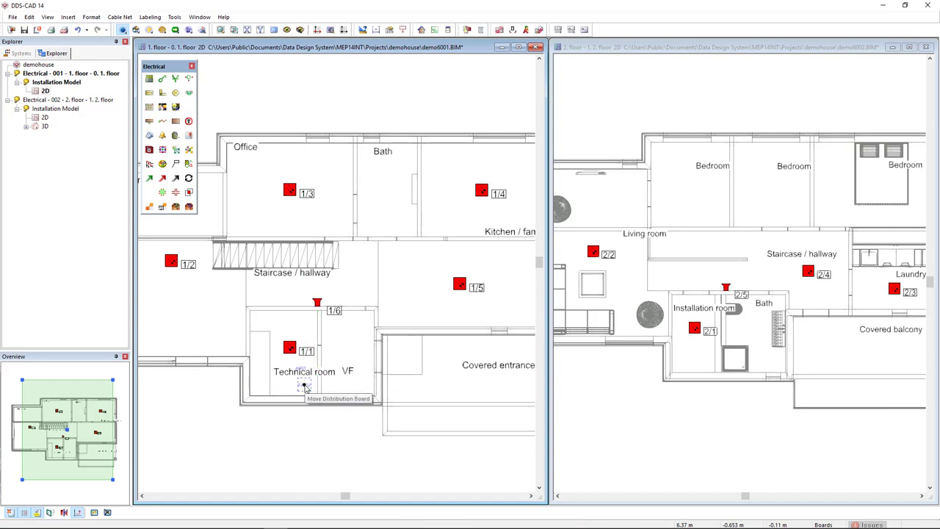
{"action": "mouse_move", "coordinate": [279, 417]}
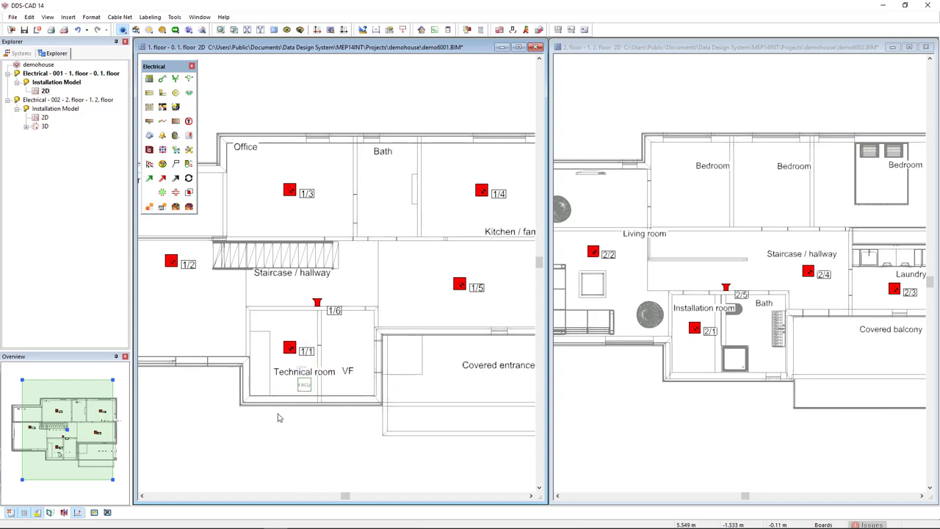
{"action": "mouse_move", "coordinate": [284, 417]}
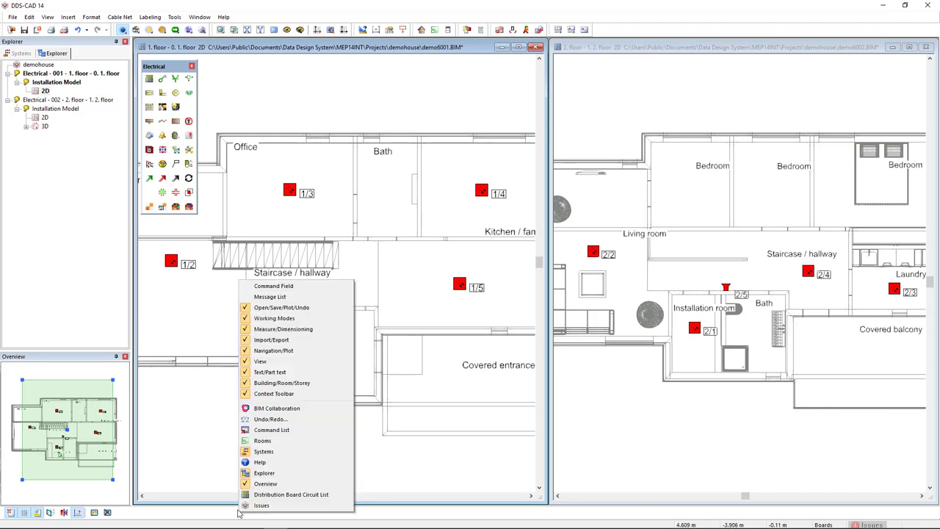
{"action": "mouse_move", "coordinate": [291, 493]}
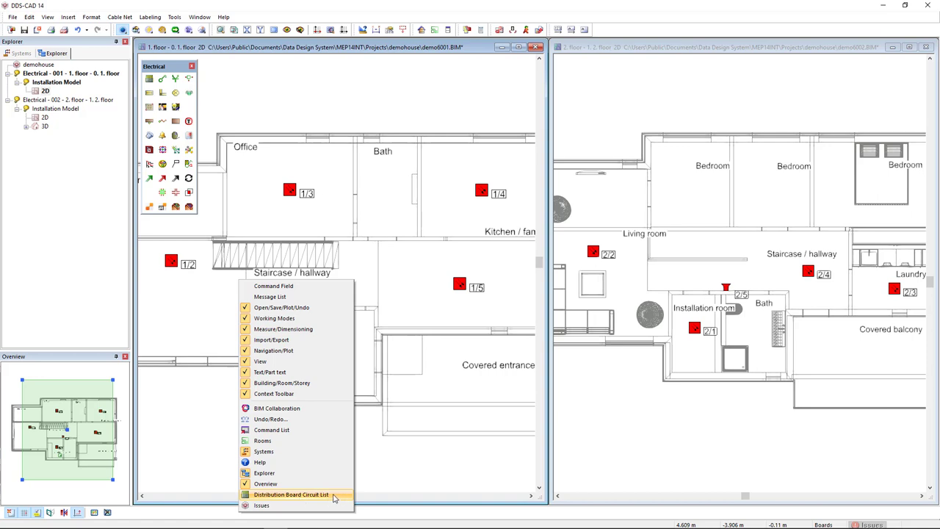
{"action": "mouse_move", "coordinate": [344, 496]}
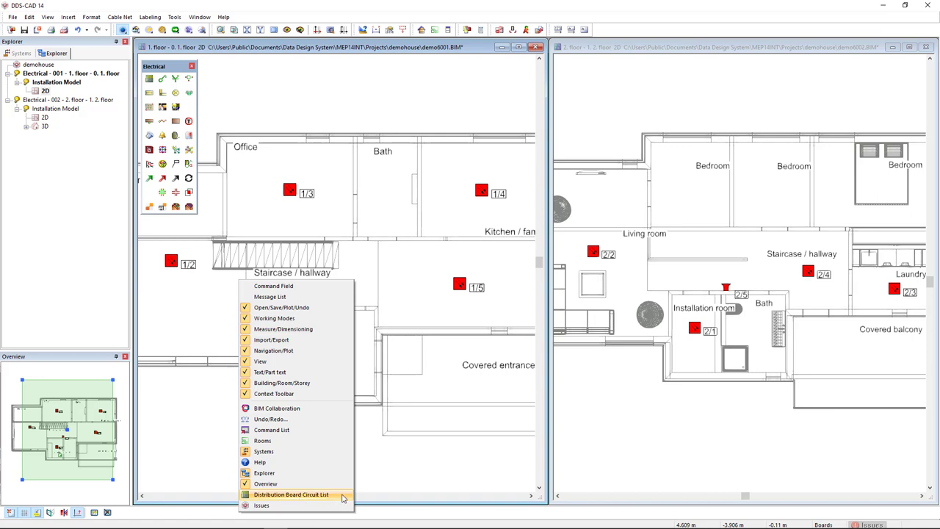
Dock the Distribution Board Circuit List panel beneath the floor plans.
{"action": "left_click", "coordinate": [291, 493]}
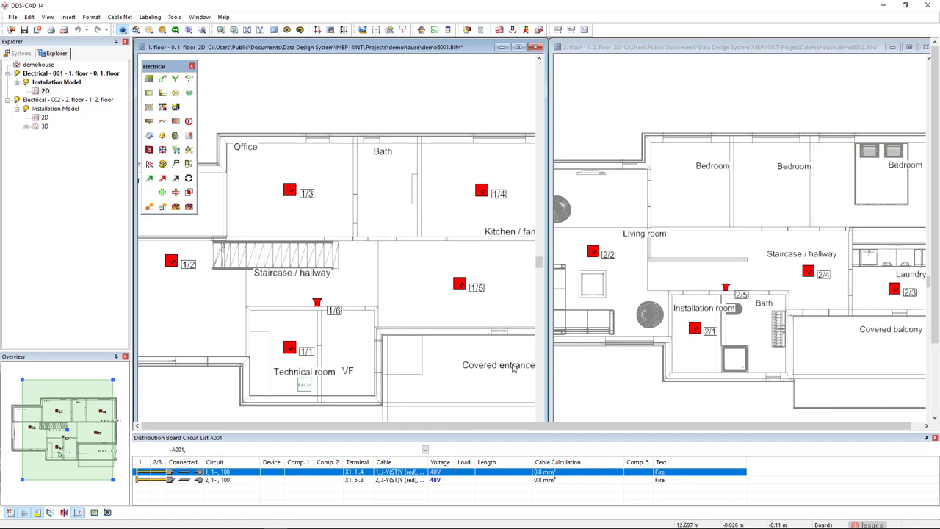
{"action": "mouse_move", "coordinate": [276, 450]}
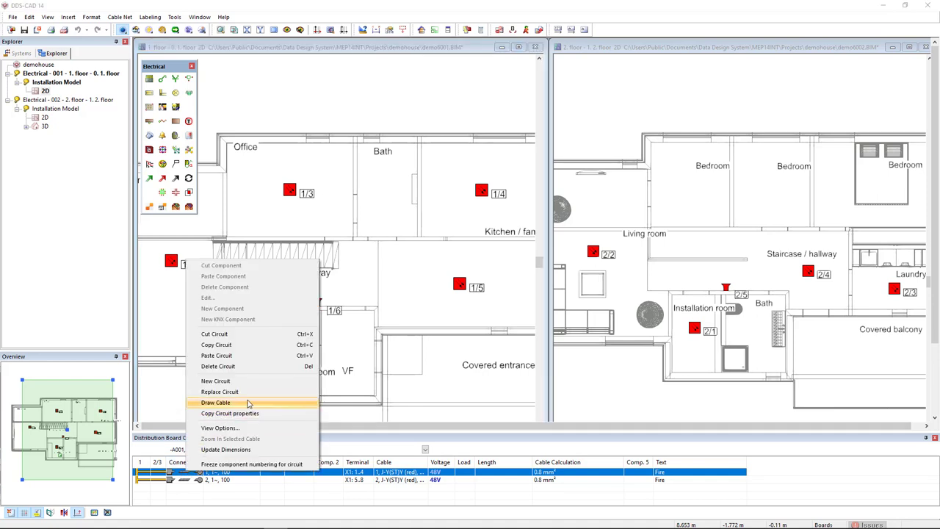
Draw the circuit 1 cable with Delta up rise through the first-floor detectors.
{"action": "left_click", "coordinate": [216, 402]}
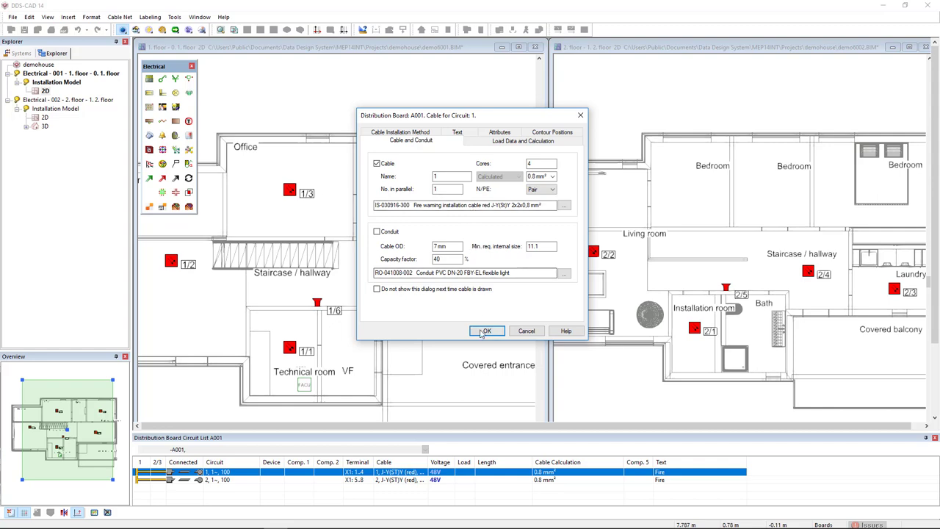
{"action": "left_click", "coordinate": [488, 331]}
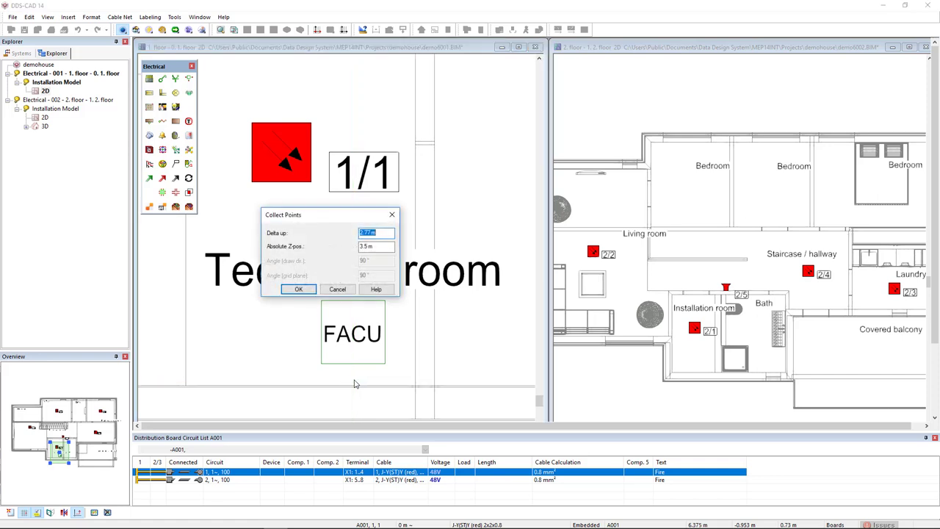
{"action": "left_click", "coordinate": [376, 247]}
{"action": "type", "text": "2.4"}
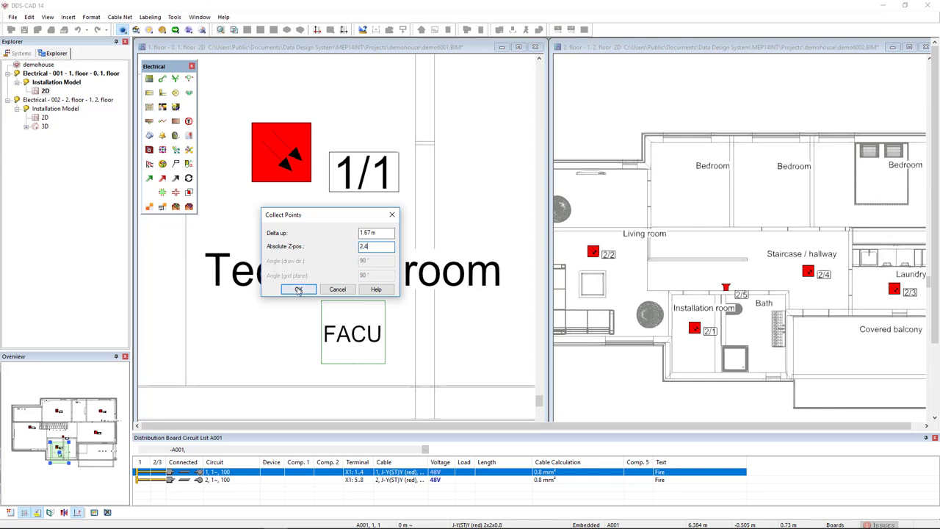
{"action": "left_click", "coordinate": [298, 288]}
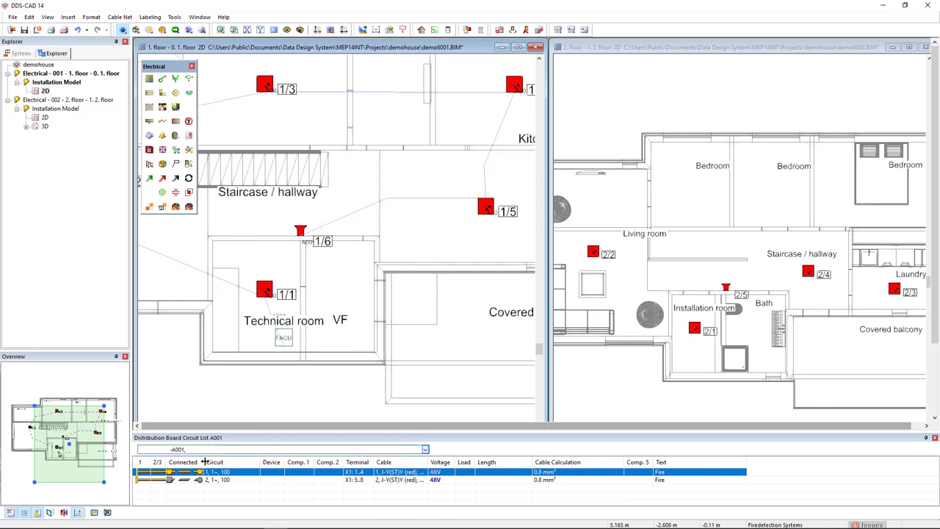
Accept the cable settings for the second circuit from the FACU.
{"action": "right_click", "coordinate": [188, 491]}
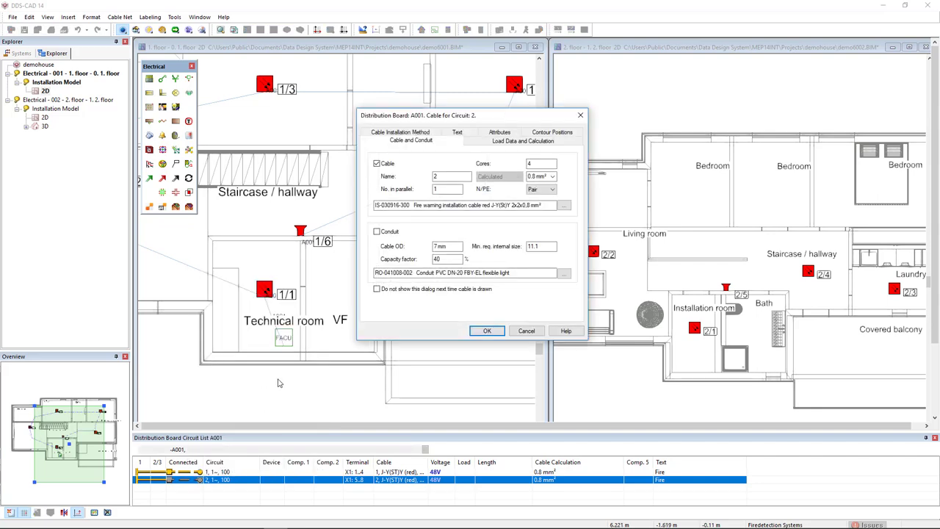
{"action": "left_click", "coordinate": [488, 329]}
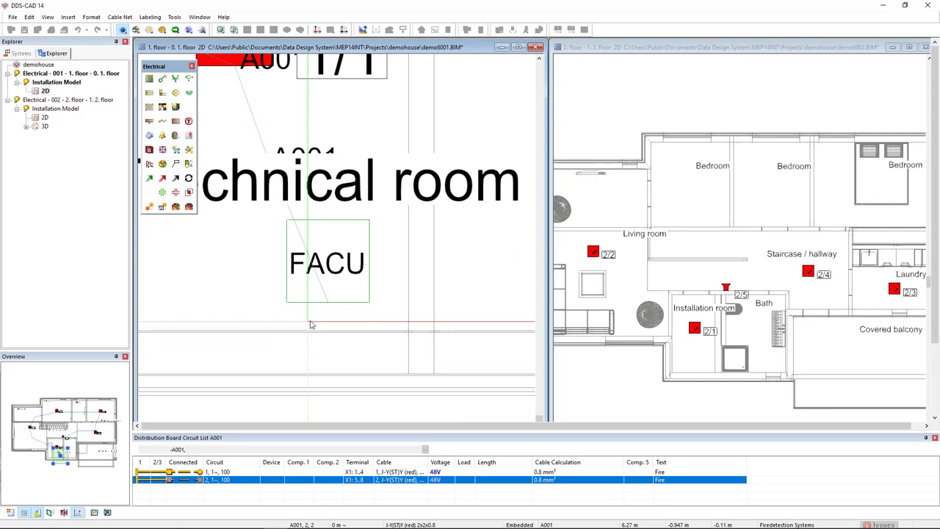
{"action": "mouse_move", "coordinate": [326, 302]}
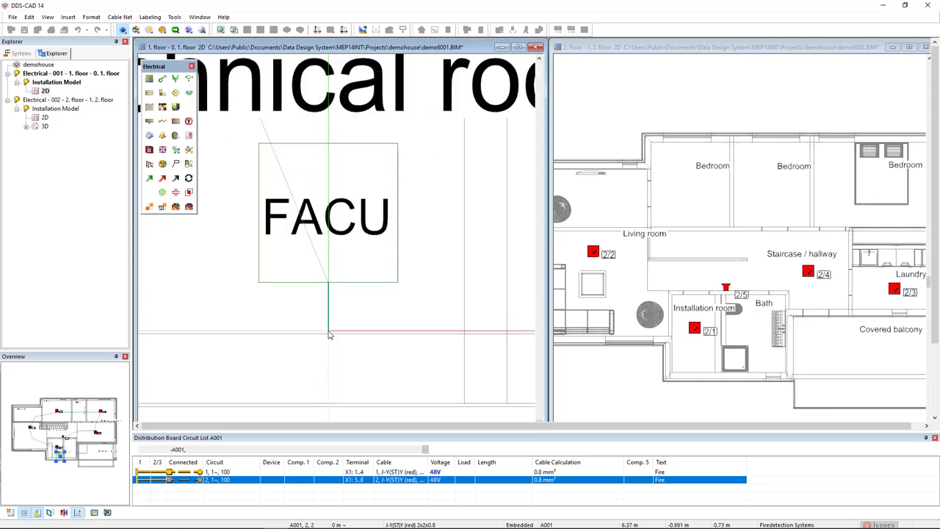
{"action": "mouse_move", "coordinate": [329, 370]}
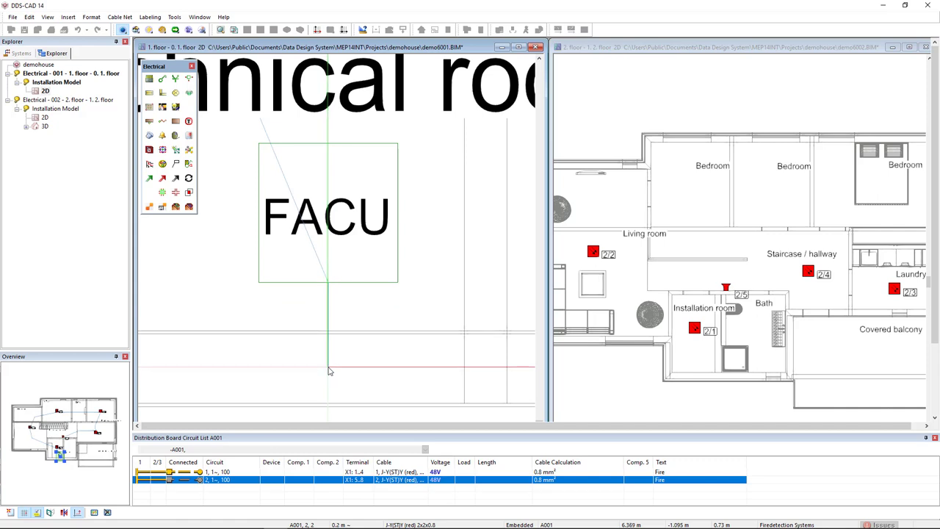
End the cable in the storey above and open the upper floor at the new storey port.
{"action": "right_click", "coordinate": [329, 370]}
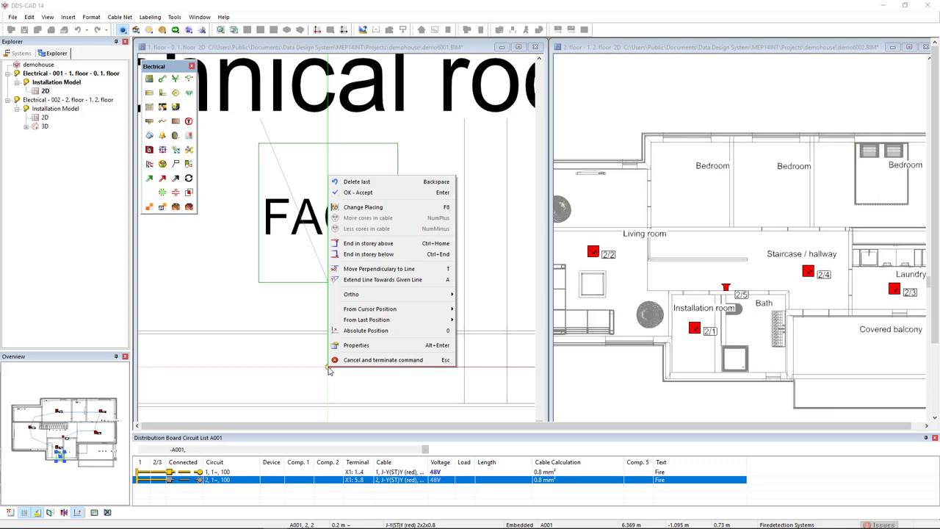
{"action": "mouse_move", "coordinate": [390, 254]}
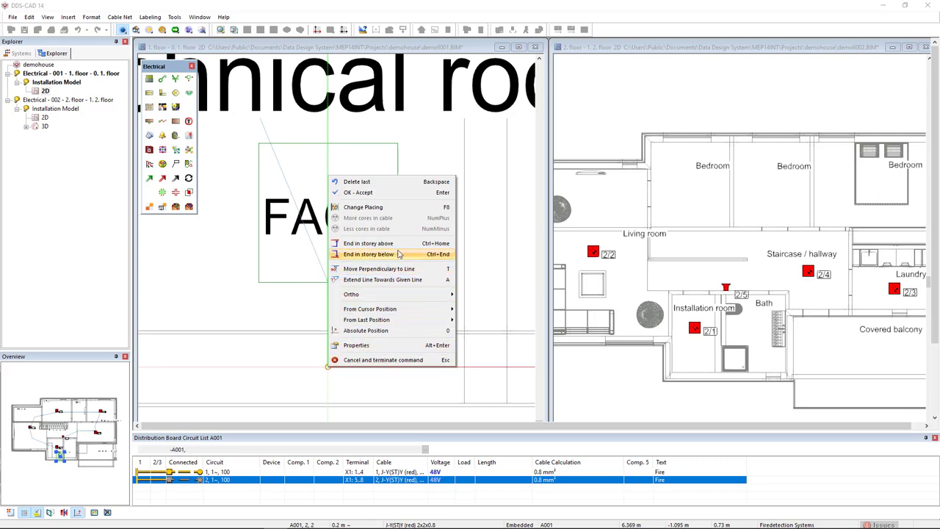
{"action": "mouse_move", "coordinate": [394, 244]}
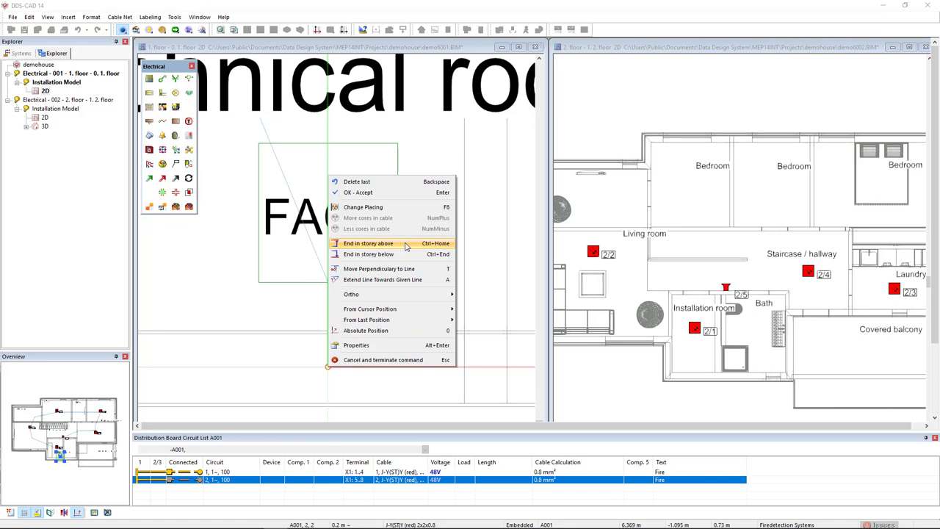
{"action": "left_click", "coordinate": [370, 244]}
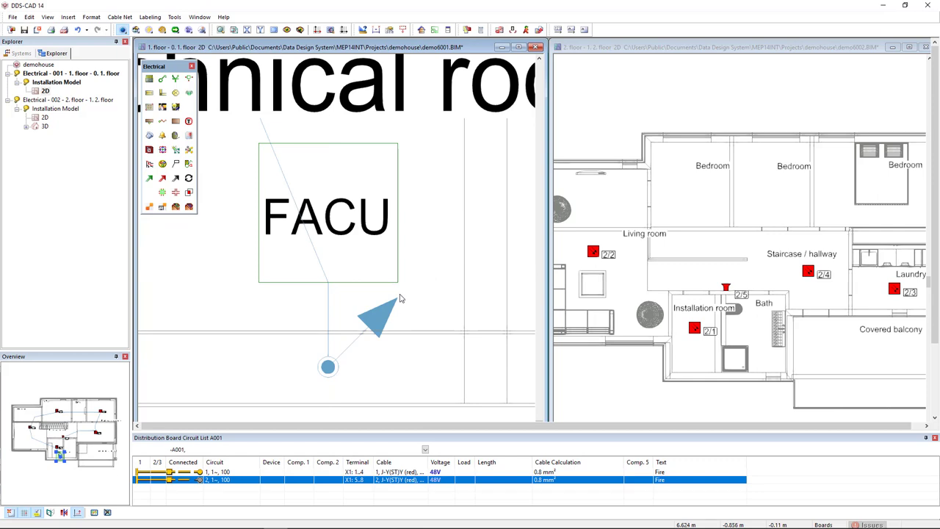
{"action": "mouse_move", "coordinate": [382, 329]}
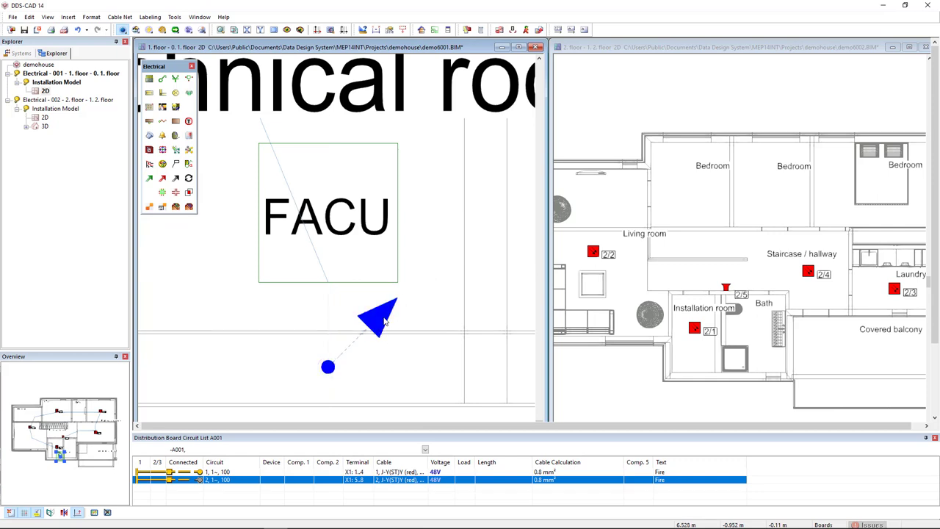
{"action": "right_click", "coordinate": [383, 320]}
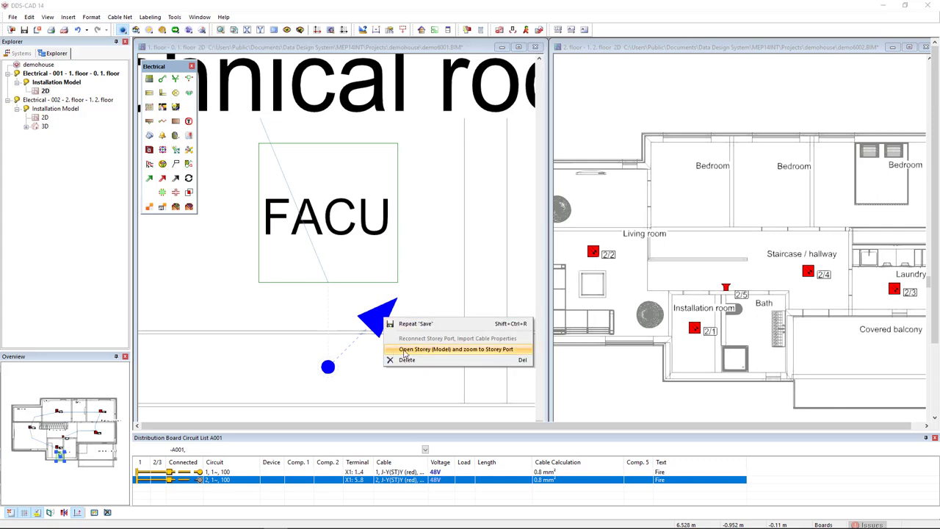
{"action": "mouse_move", "coordinate": [452, 350]}
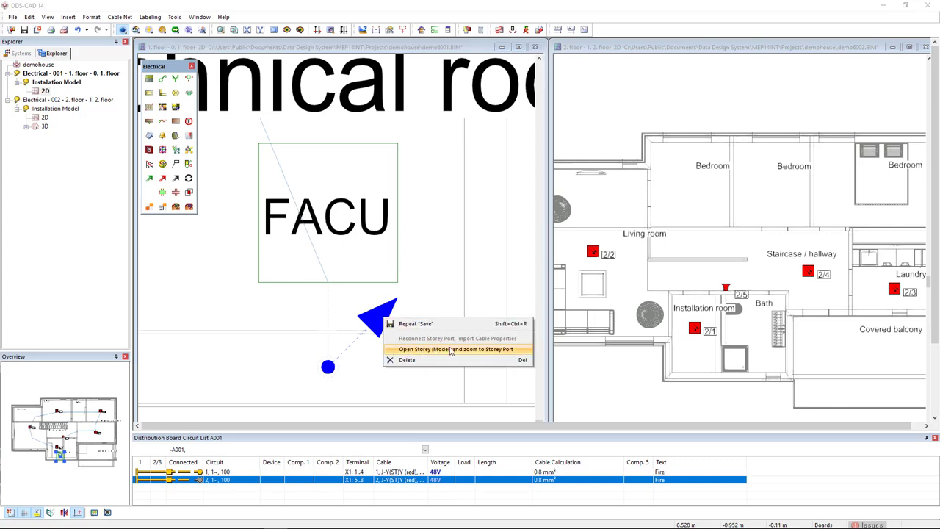
{"action": "left_click", "coordinate": [443, 353]}
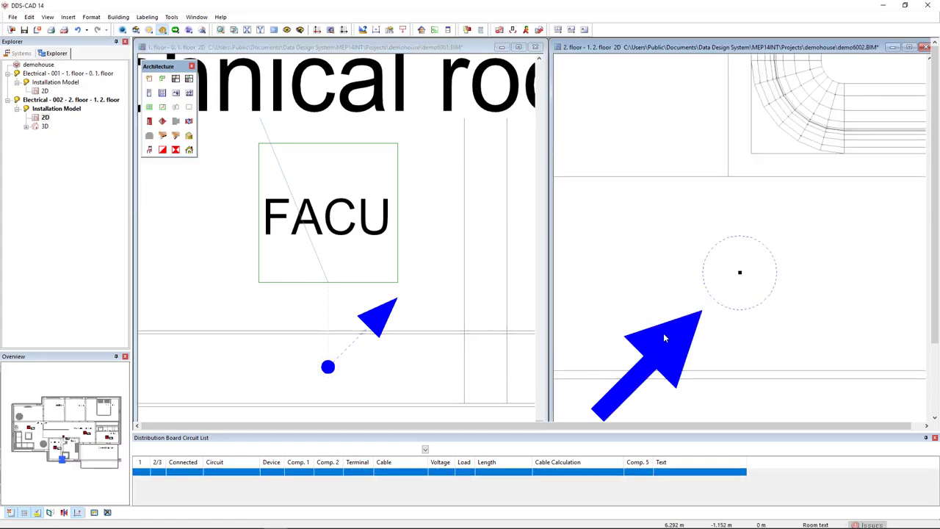
{"action": "mouse_move", "coordinate": [674, 344]}
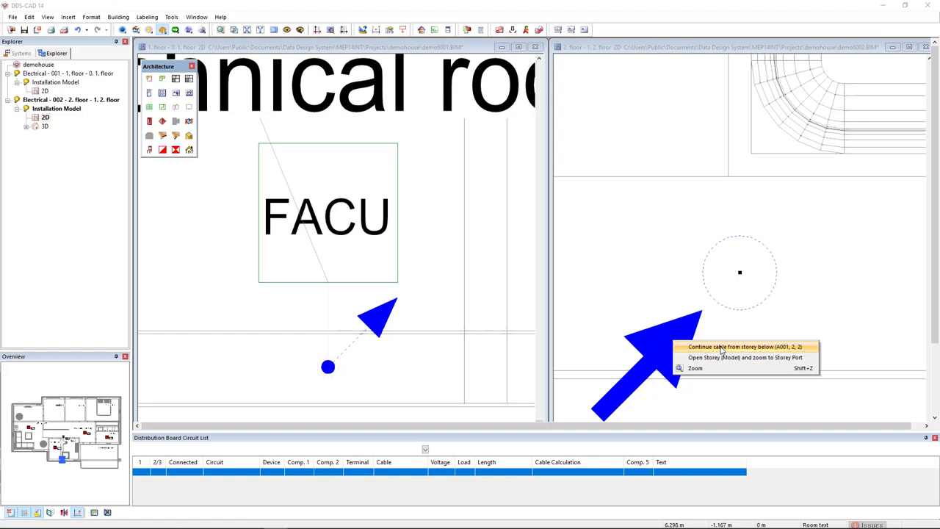
Continue the cable from the storey below, acknowledging the save notice and the point heights.
{"action": "left_click", "coordinate": [747, 347]}
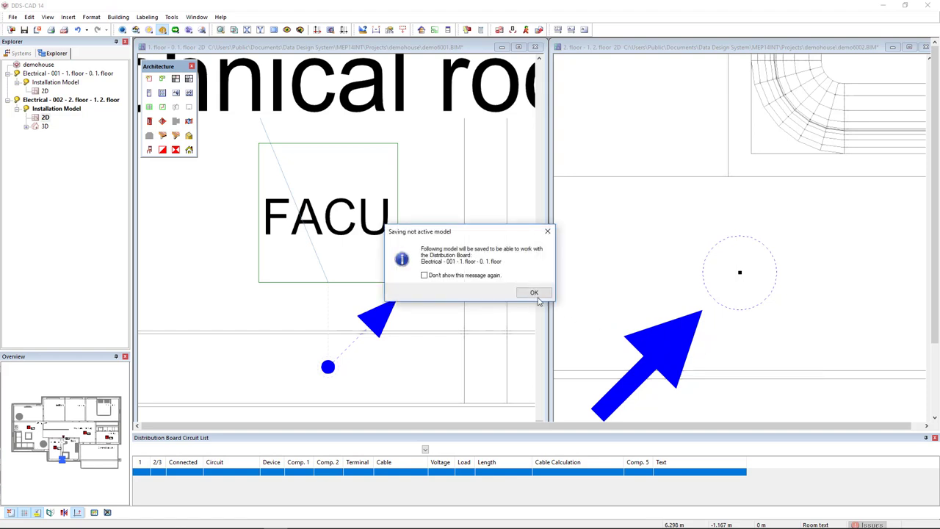
{"action": "left_click", "coordinate": [533, 292]}
{"action": "type", "text": "2.4"}
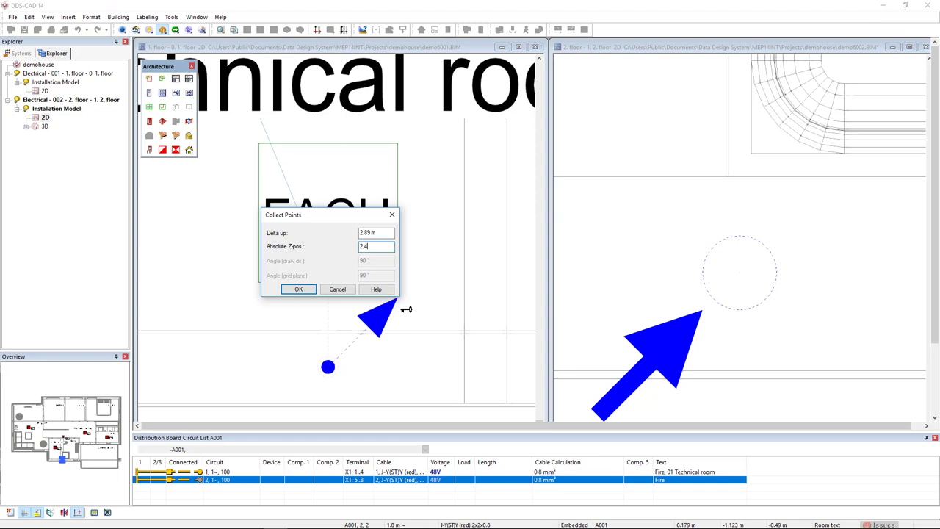
{"action": "left_click", "coordinate": [299, 288]}
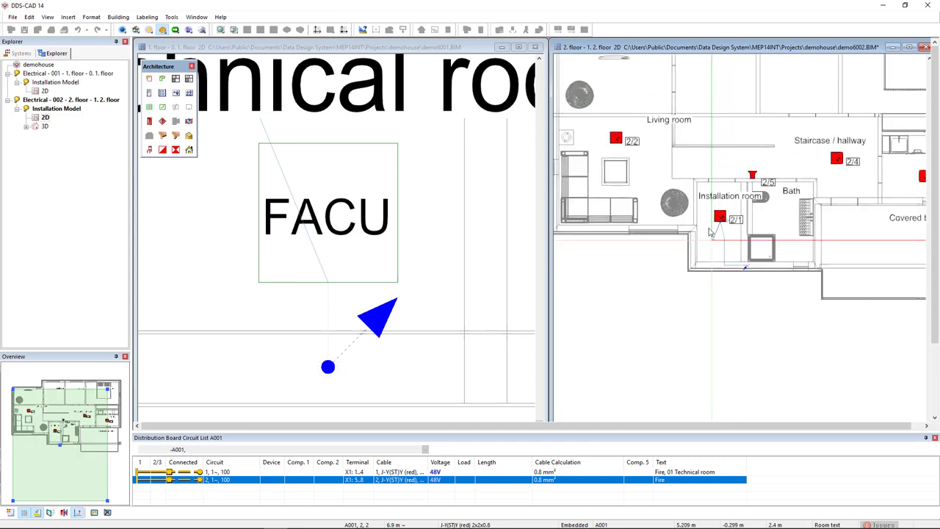
{"action": "mouse_move", "coordinate": [653, 191]}
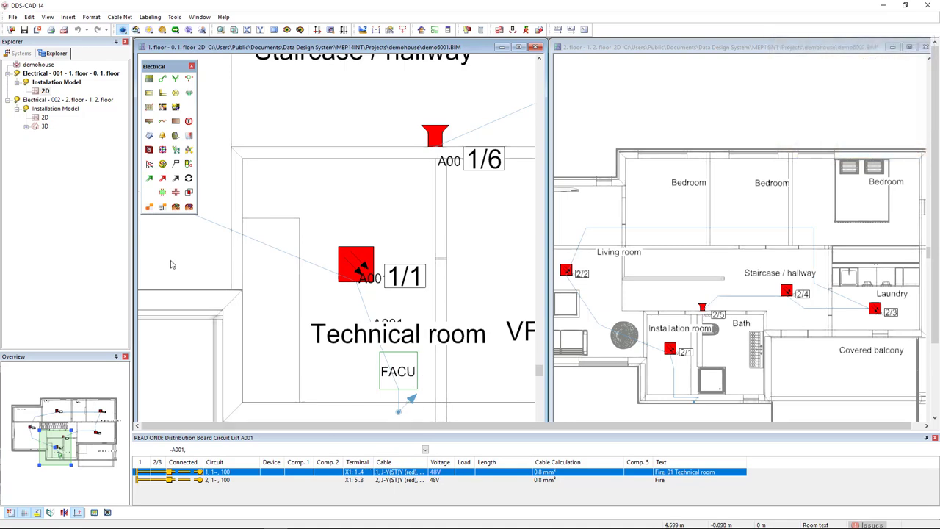
Show the Systems overview and refresh the system tree.
{"action": "left_click", "coordinate": [21, 53]}
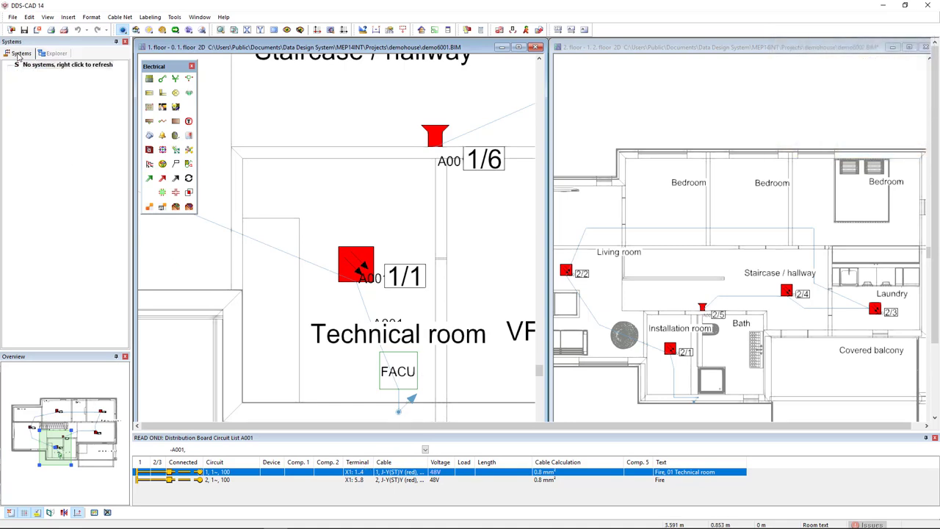
{"action": "right_click", "coordinate": [44, 70]}
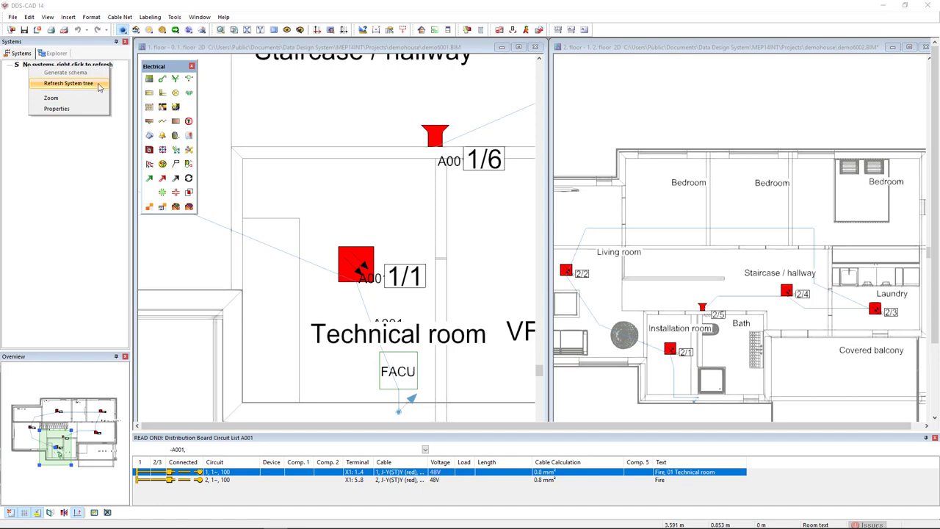
{"action": "left_click", "coordinate": [73, 88]}
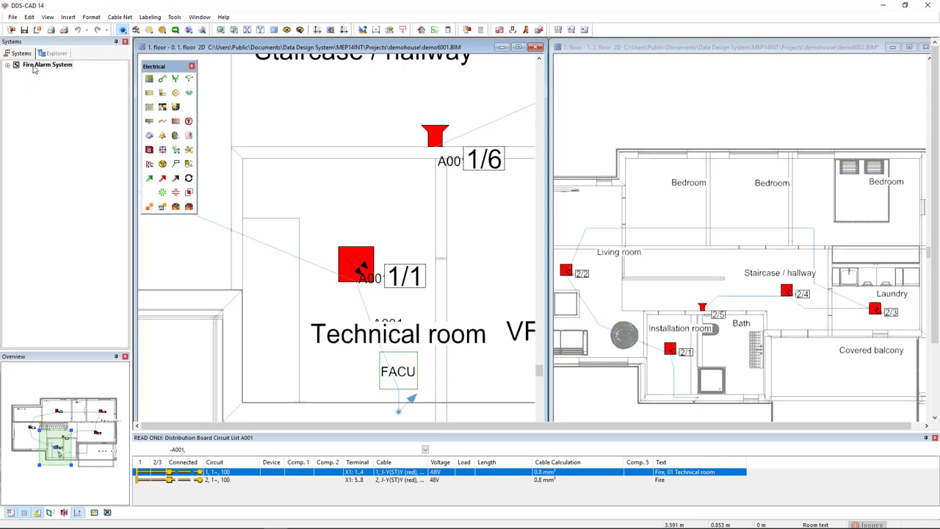
Generate the Fire Alarm System schema, saving documents first and confirming the schema report.
{"action": "right_click", "coordinate": [36, 66]}
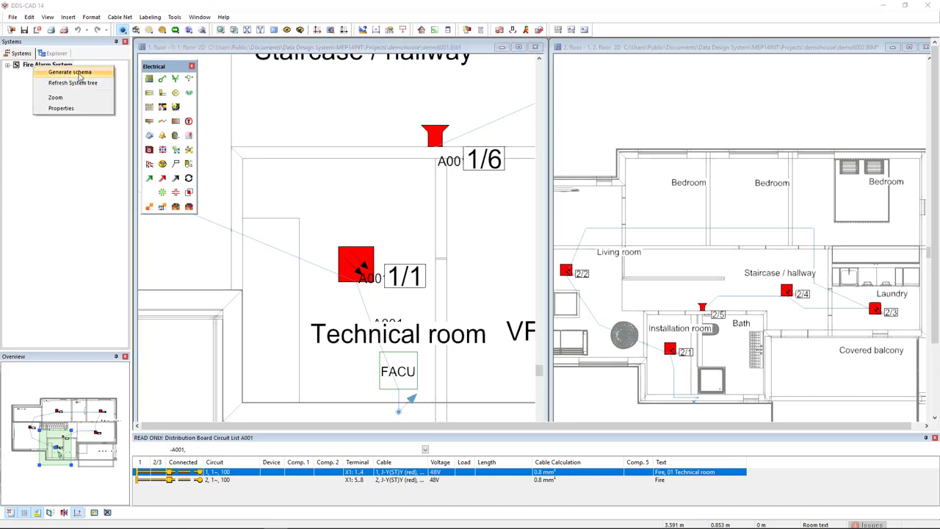
{"action": "mouse_move", "coordinate": [106, 76]}
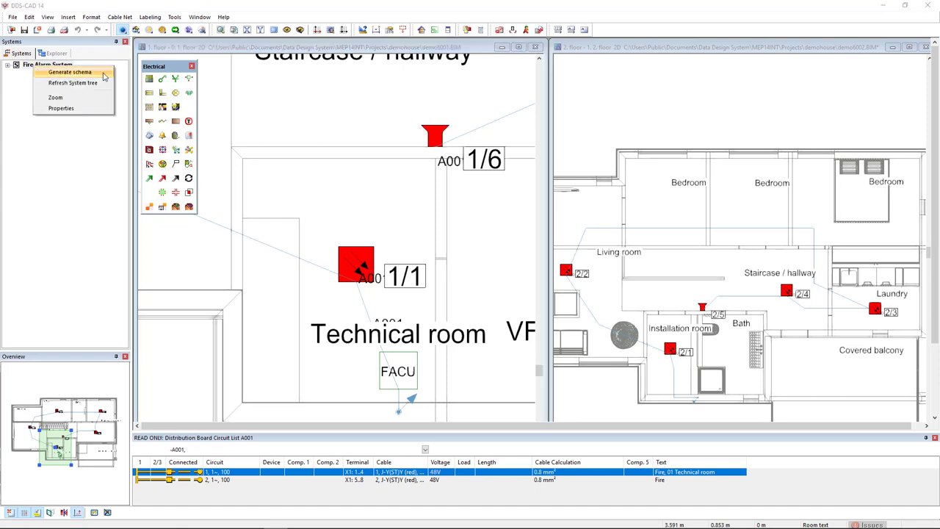
{"action": "left_click", "coordinate": [69, 77]}
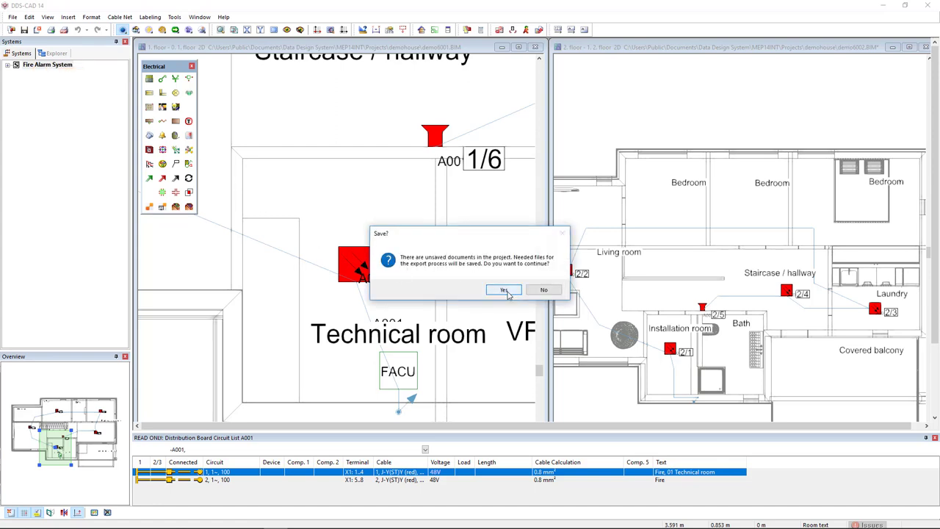
{"action": "left_click", "coordinate": [506, 290]}
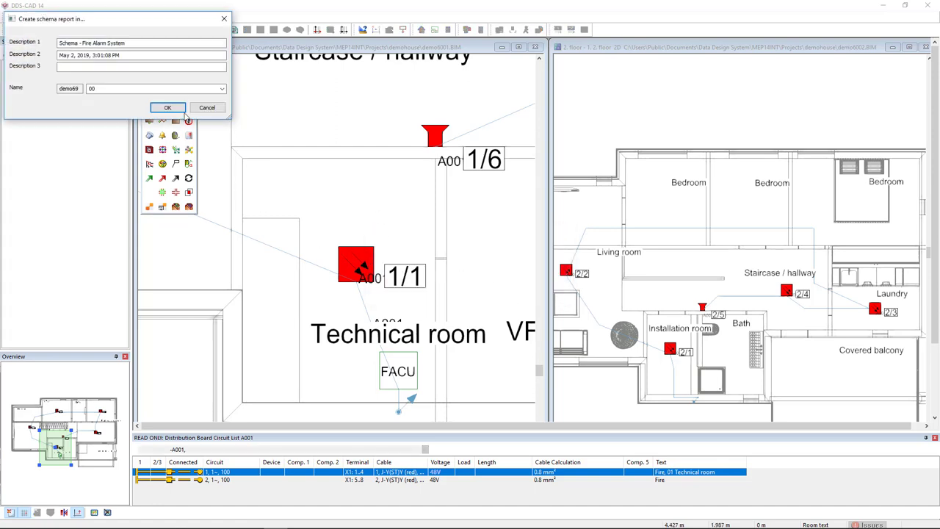
{"action": "left_click", "coordinate": [171, 105]}
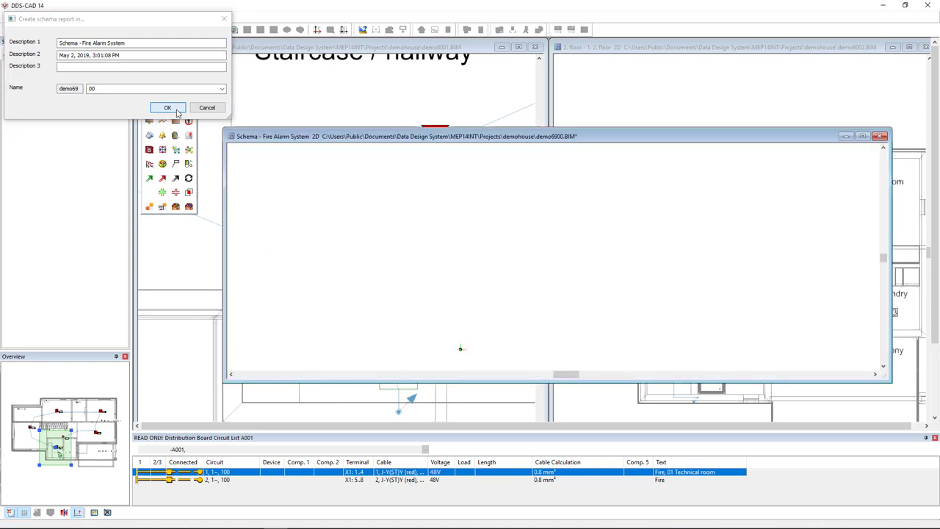
{"action": "left_click", "coordinate": [168, 106]}
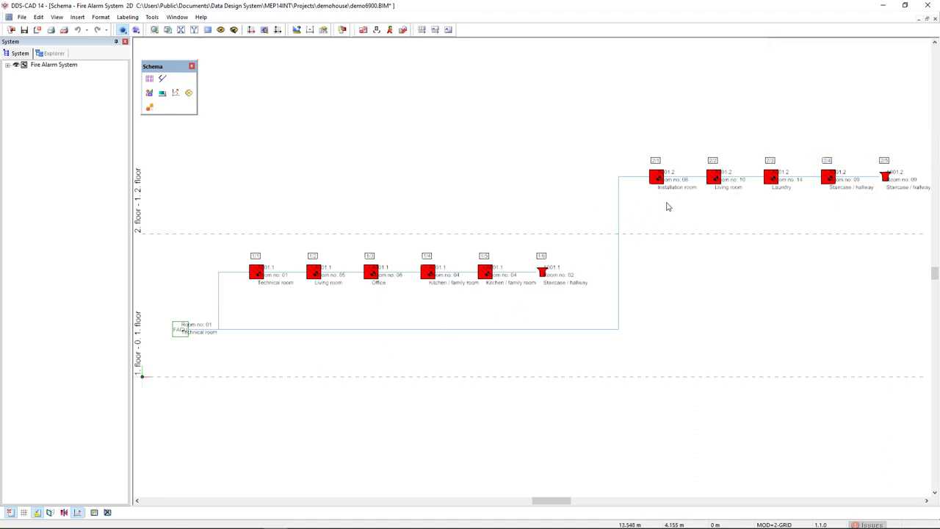
{"action": "mouse_move", "coordinate": [684, 214]}
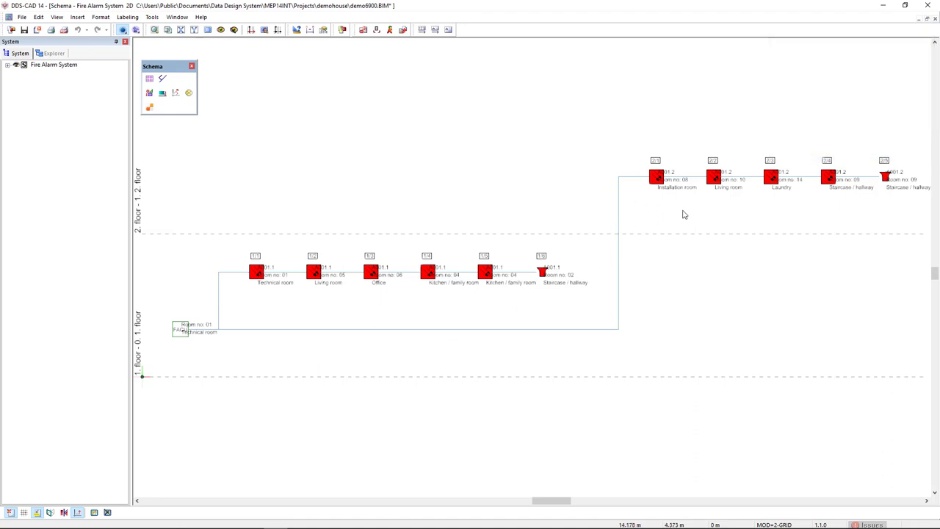
{"action": "mouse_move", "coordinate": [755, 207]}
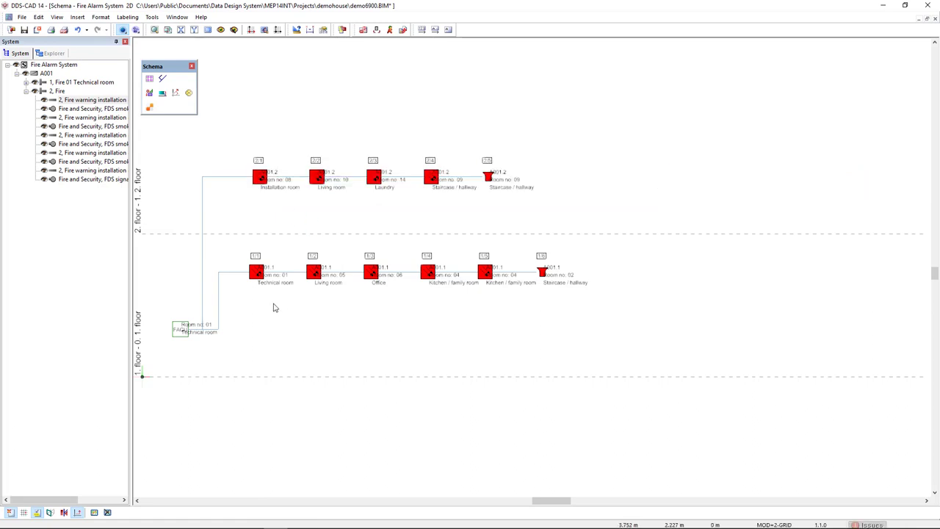
{"action": "mouse_move", "coordinate": [163, 250]}
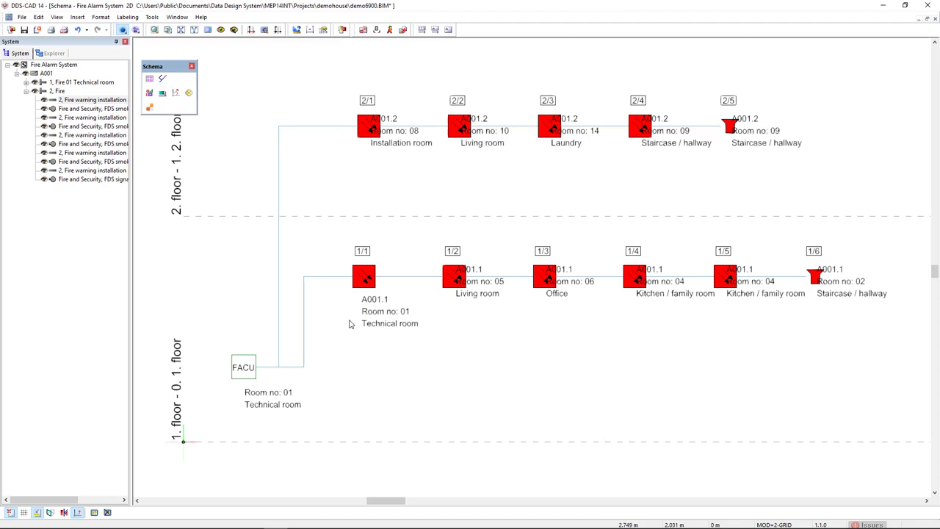
Select the Technical room detector's label in the arranged schema.
{"action": "left_click", "coordinate": [385, 312]}
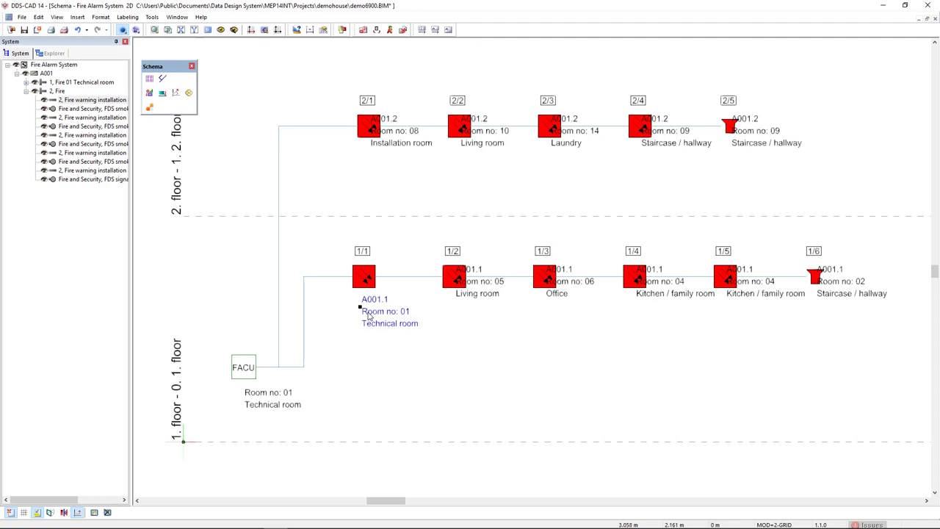